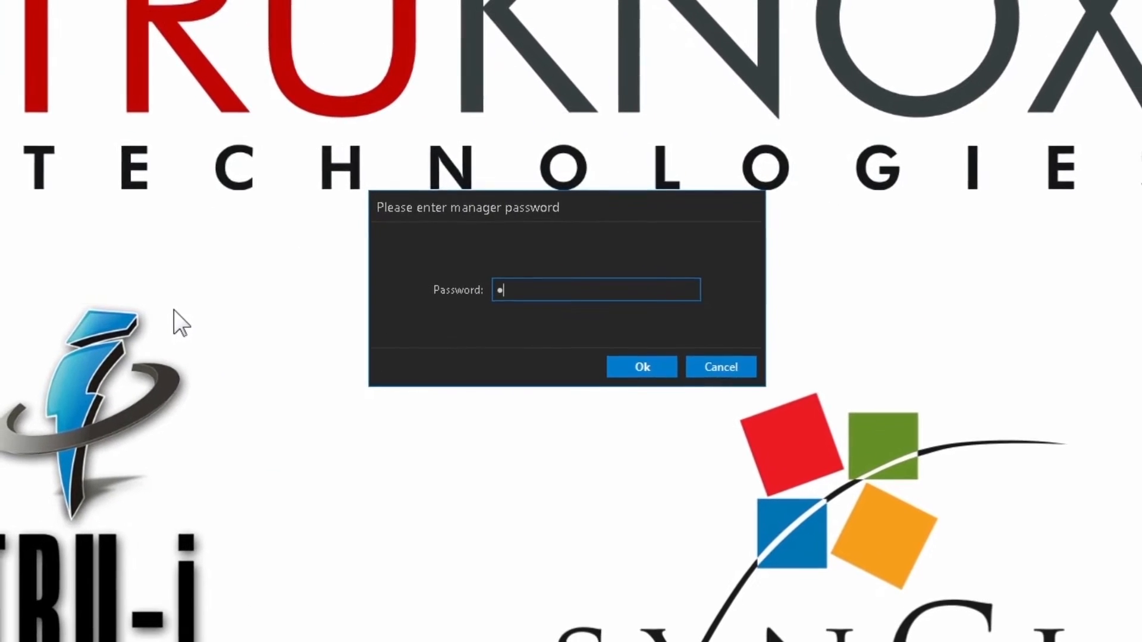
# Confirm the manager password to enter the empty network overview
pyautogui.click(641, 366)
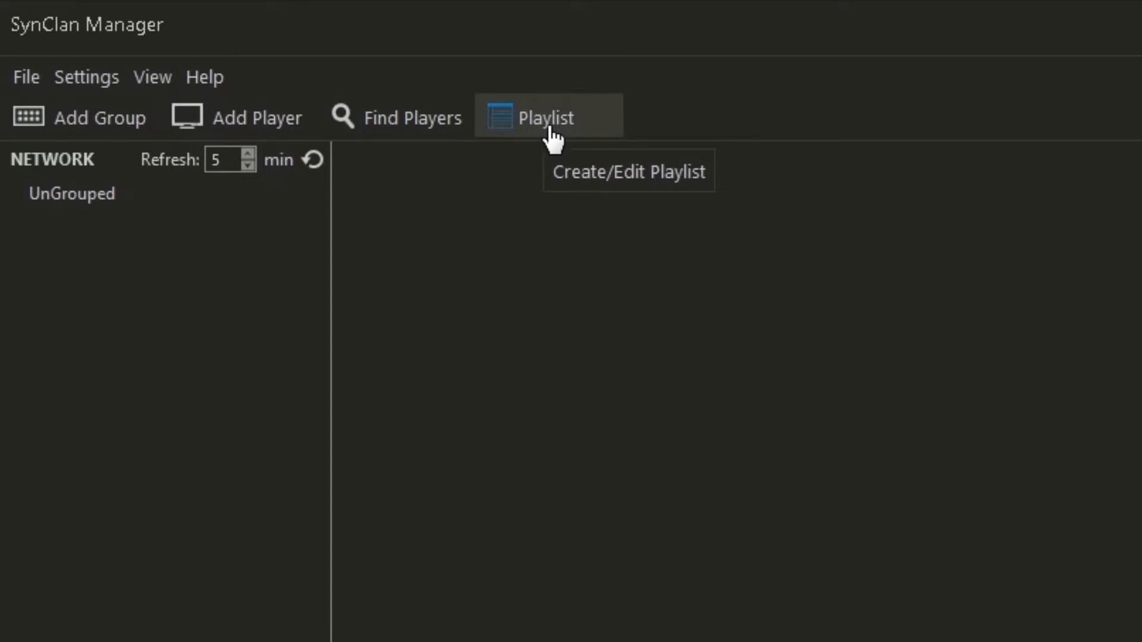
pyautogui.moveTo(415, 118)
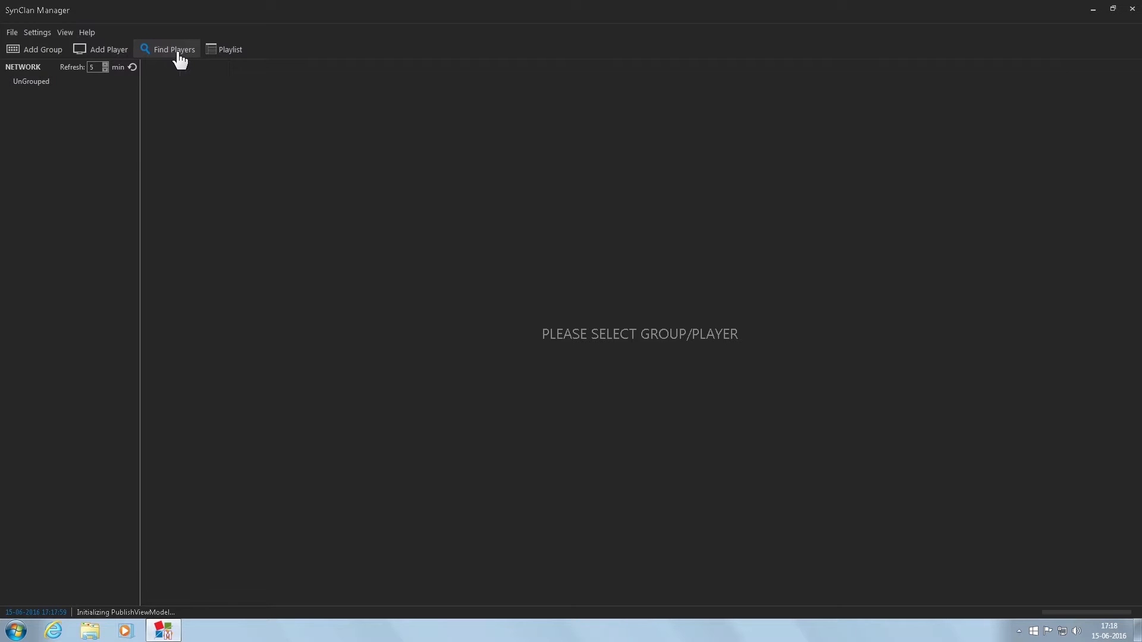
# Find players on the network and acquire Master with its password
pyautogui.click(174, 49)
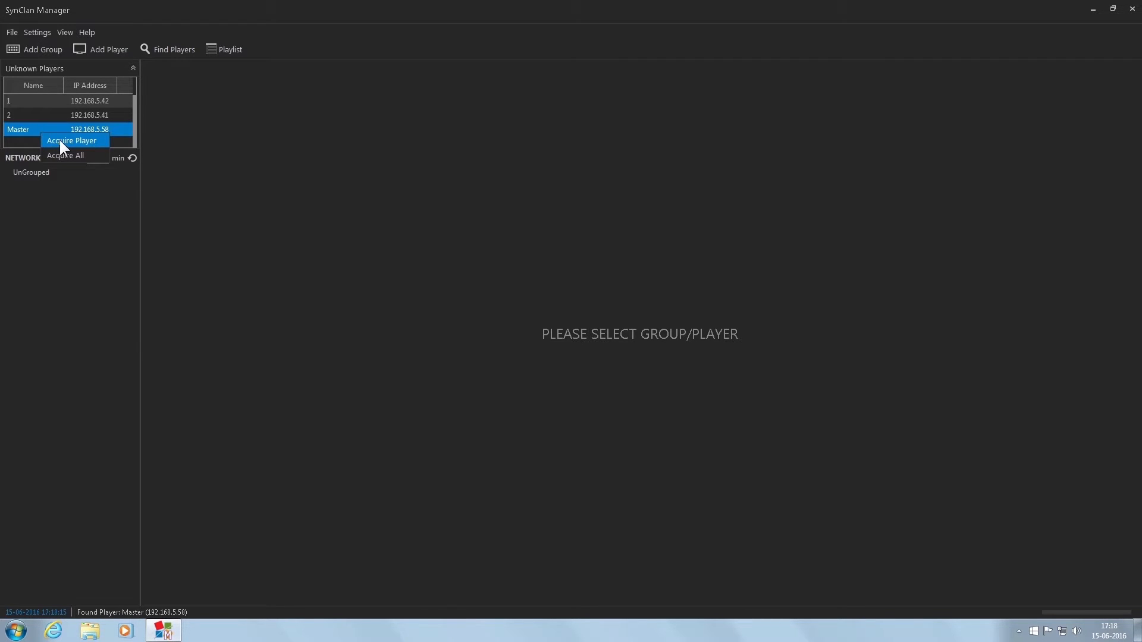
pyautogui.click(71, 140)
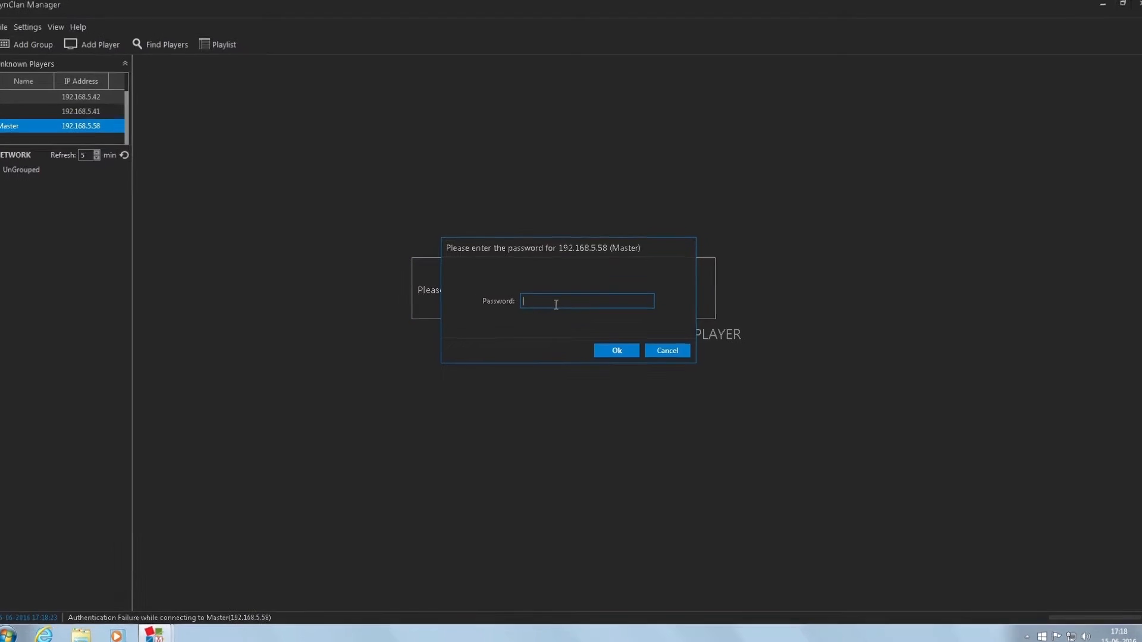
pyautogui.write('•')
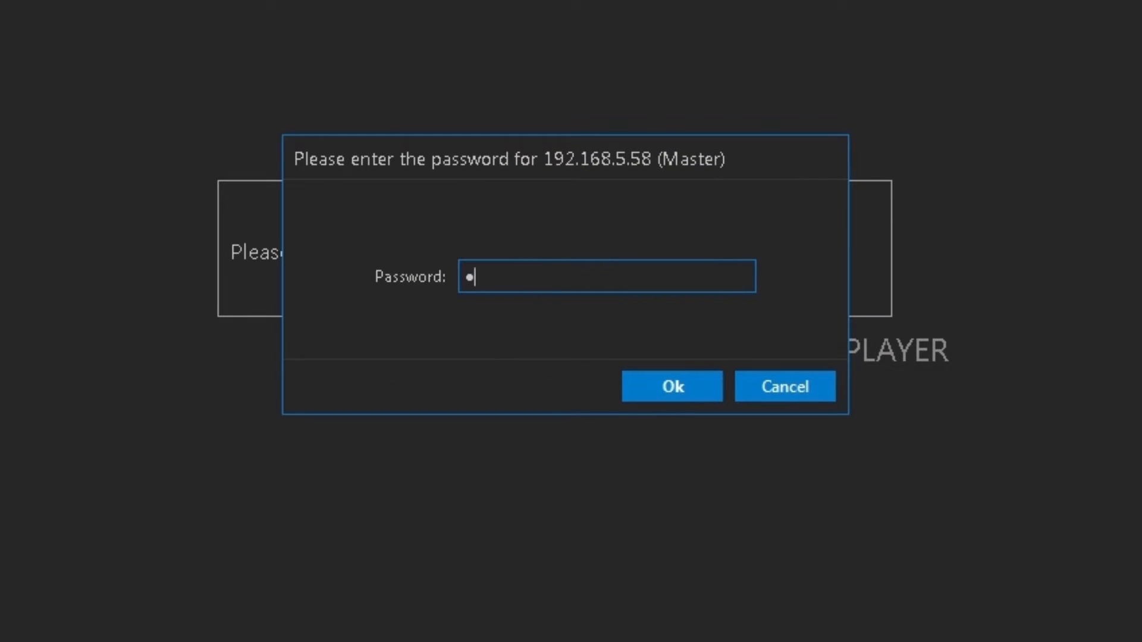
pyautogui.click(671, 385)
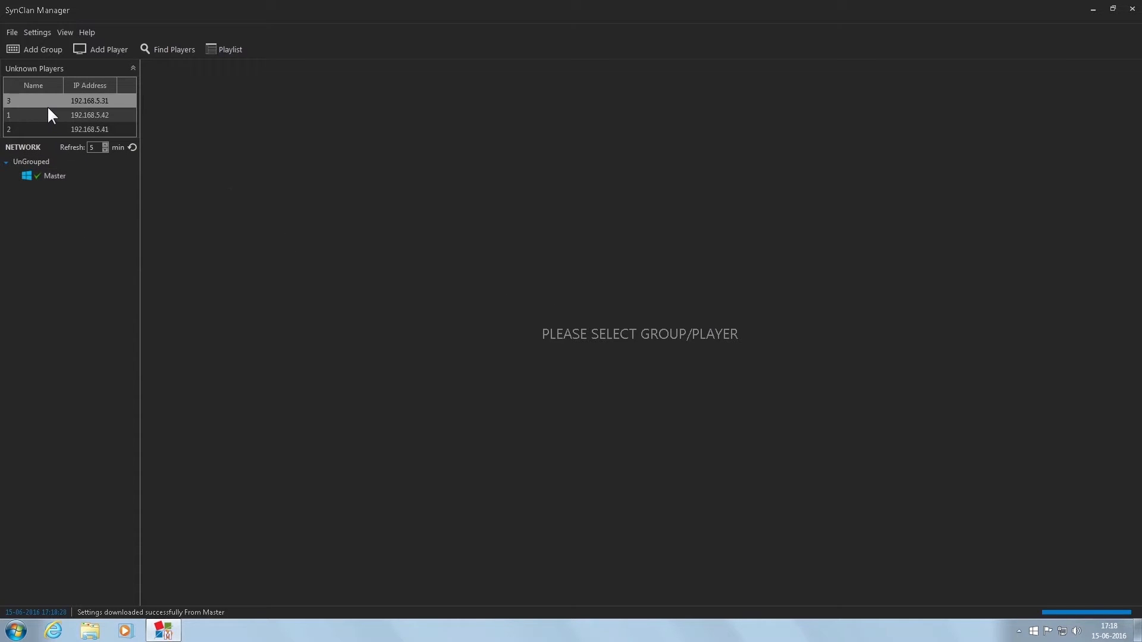
# Acquire all remaining players 1, 2 and 3 with the default password
pyautogui.rightClick(41, 115)
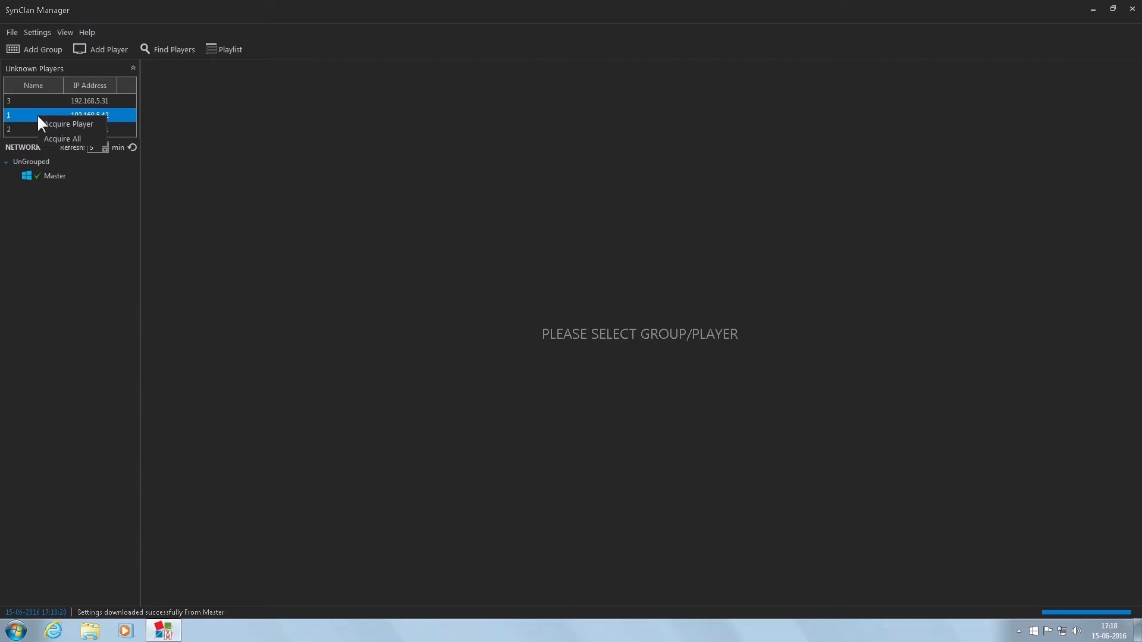
pyautogui.click(62, 139)
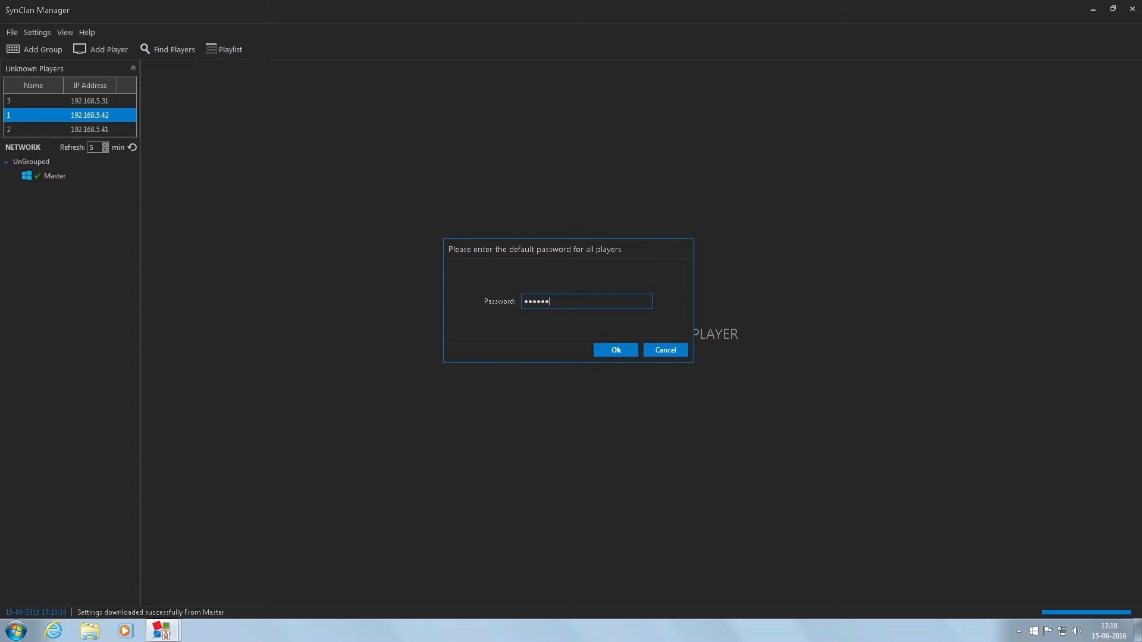
pyautogui.click(615, 350)
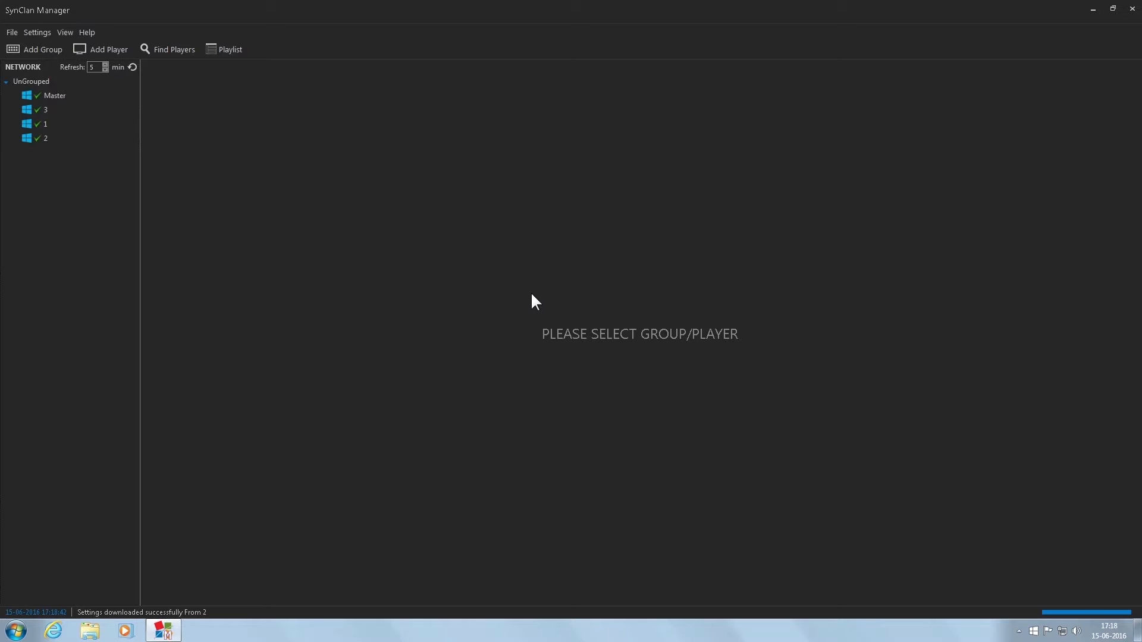
pyautogui.moveTo(252, 233)
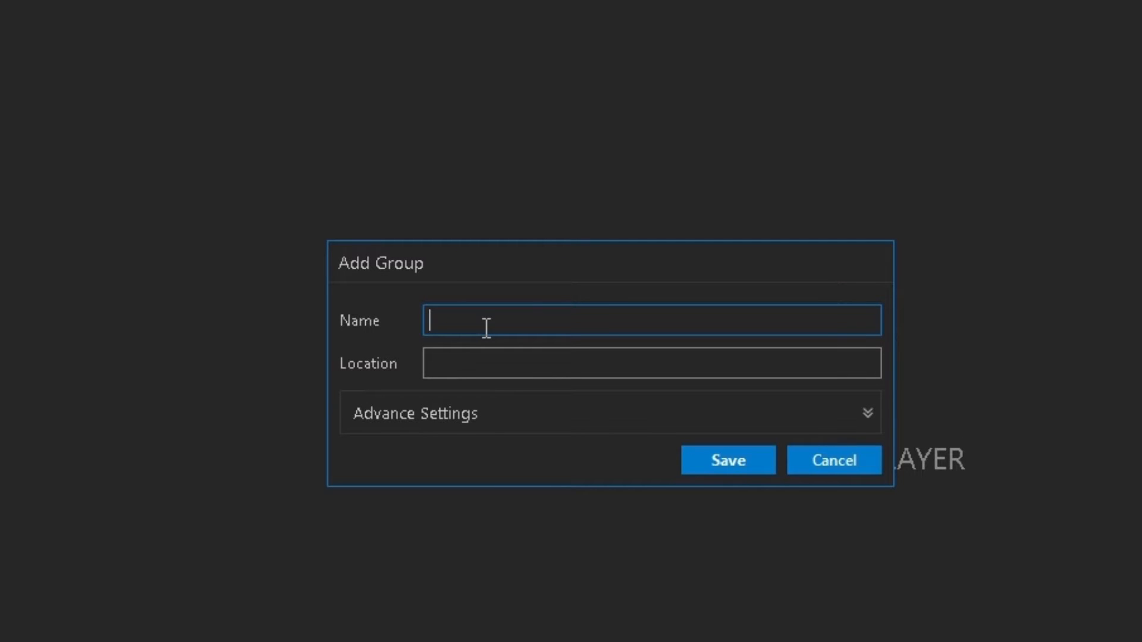
# Name the new group SynClan Demo, located in Office Lobby, and save it
pyautogui.write('SynCl')
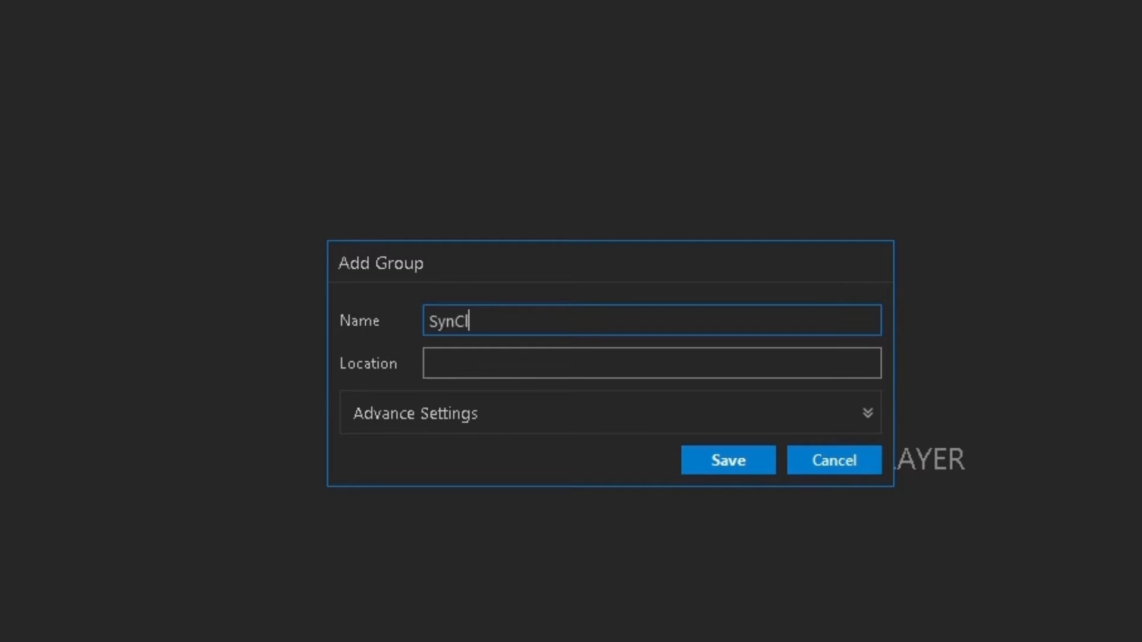
pyautogui.write('an Demo')
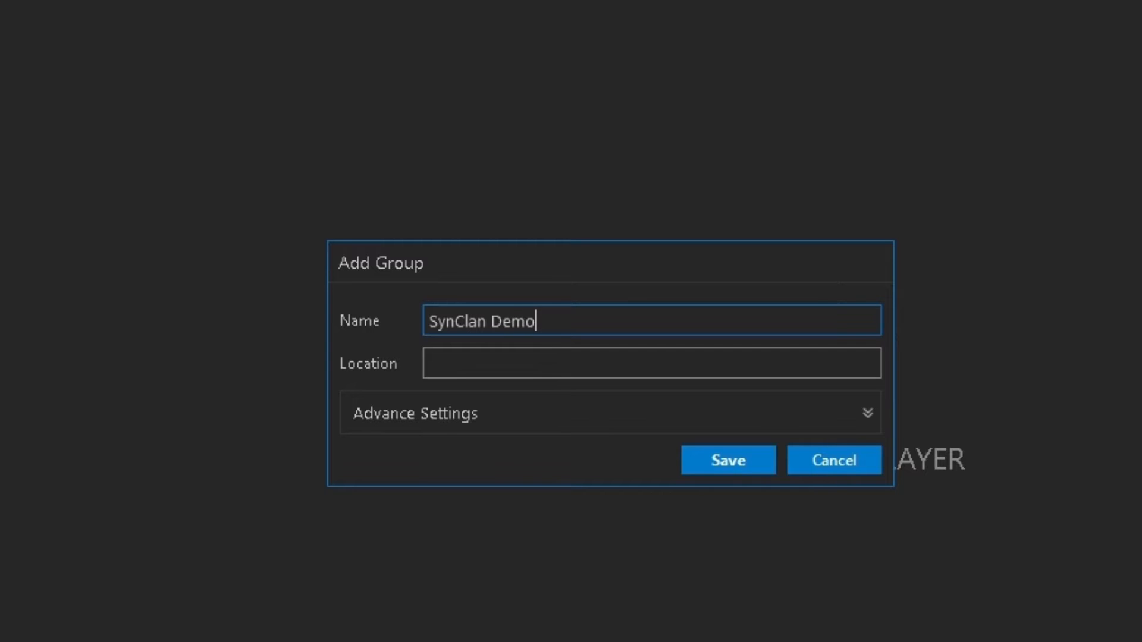
pyautogui.click(650, 363)
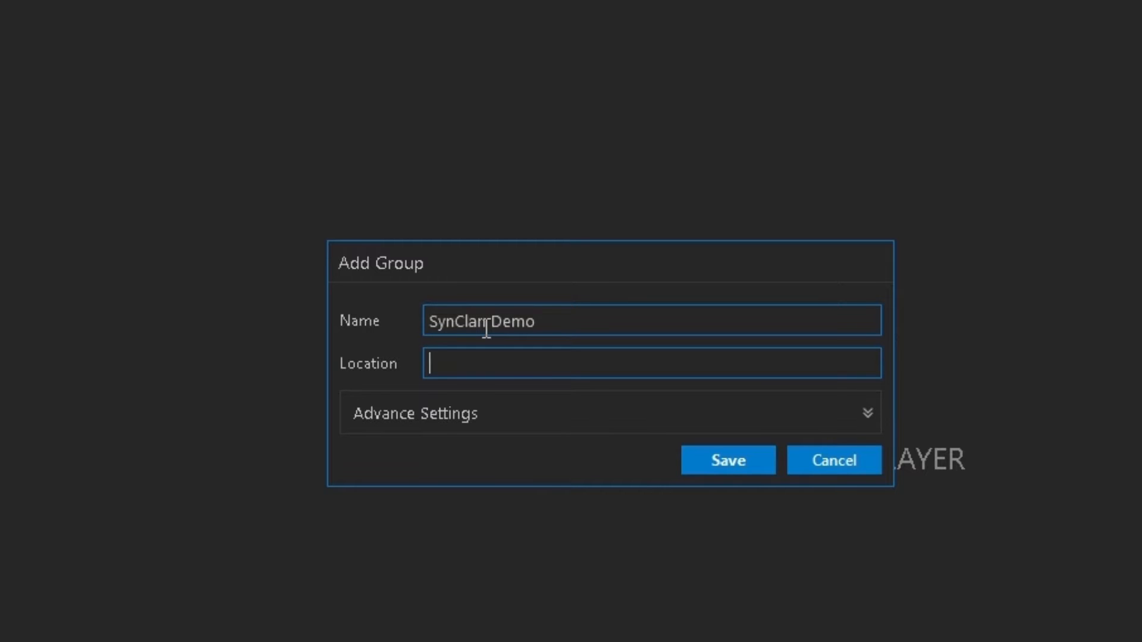
pyautogui.write('Office Lo')
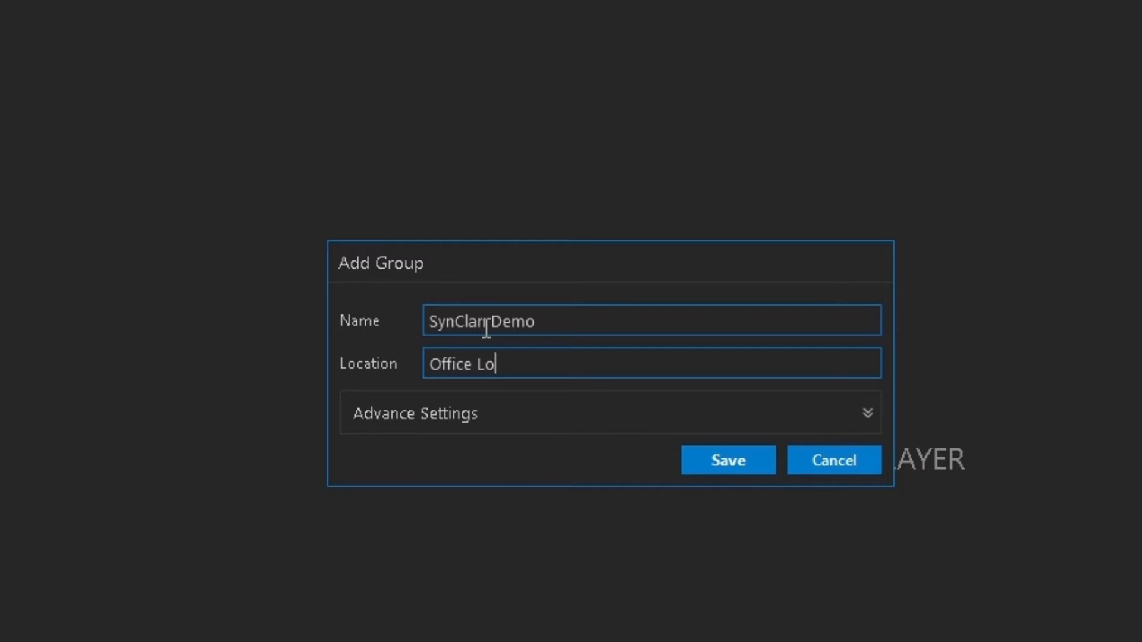
pyautogui.write('bby')
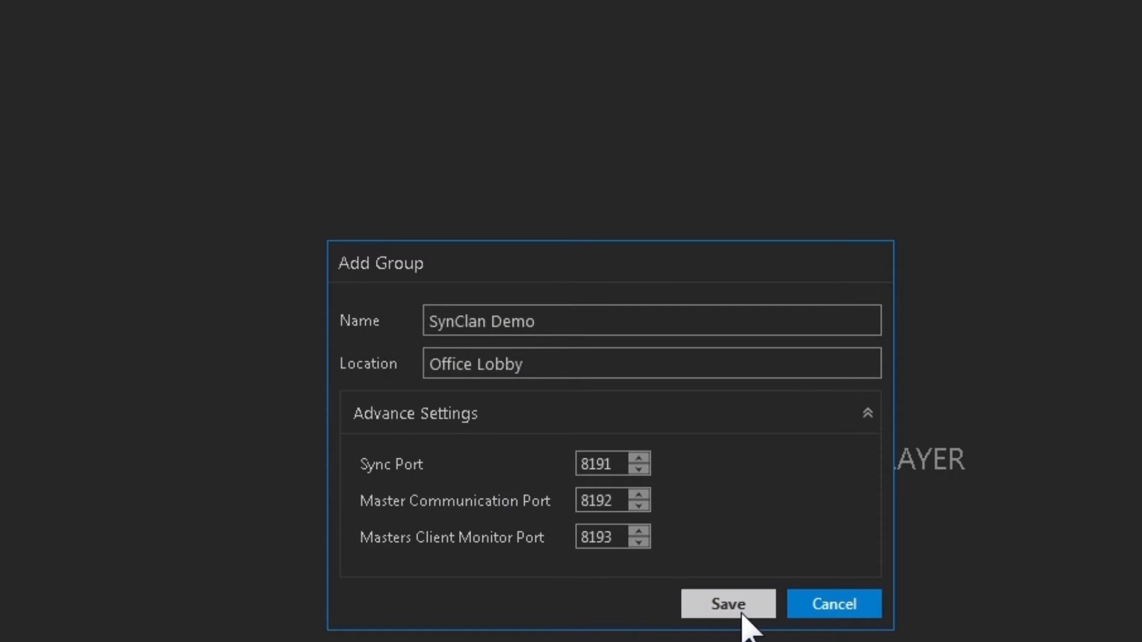
pyautogui.click(729, 605)
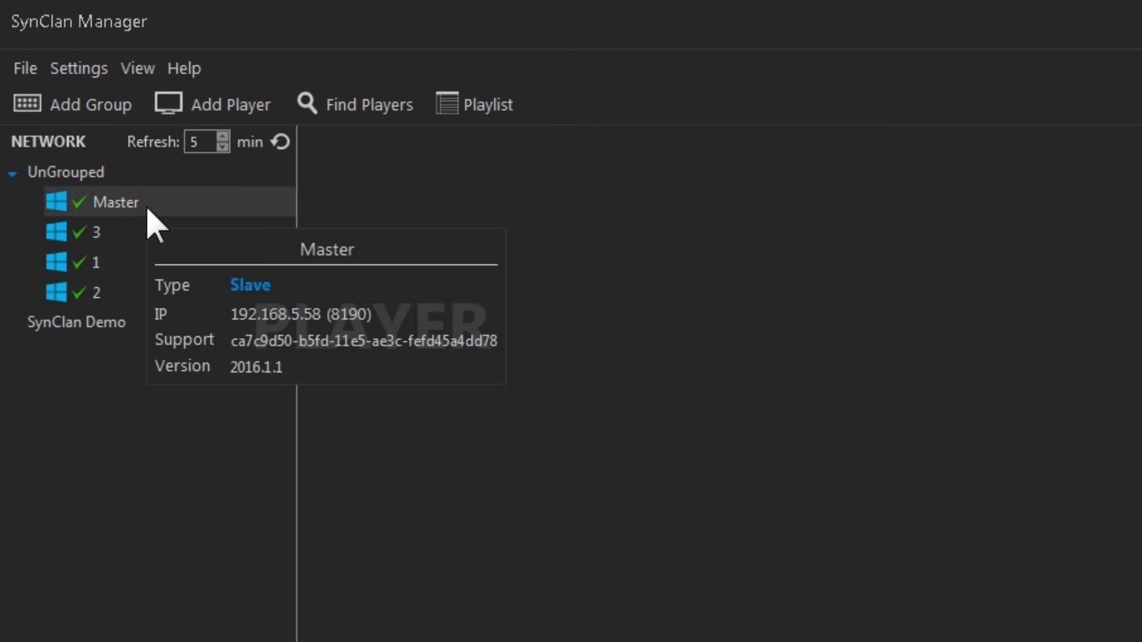
# Move Master, then players 1 and 2, from UnGrouped into the SynClan Demo group
pyautogui.click(76, 323)
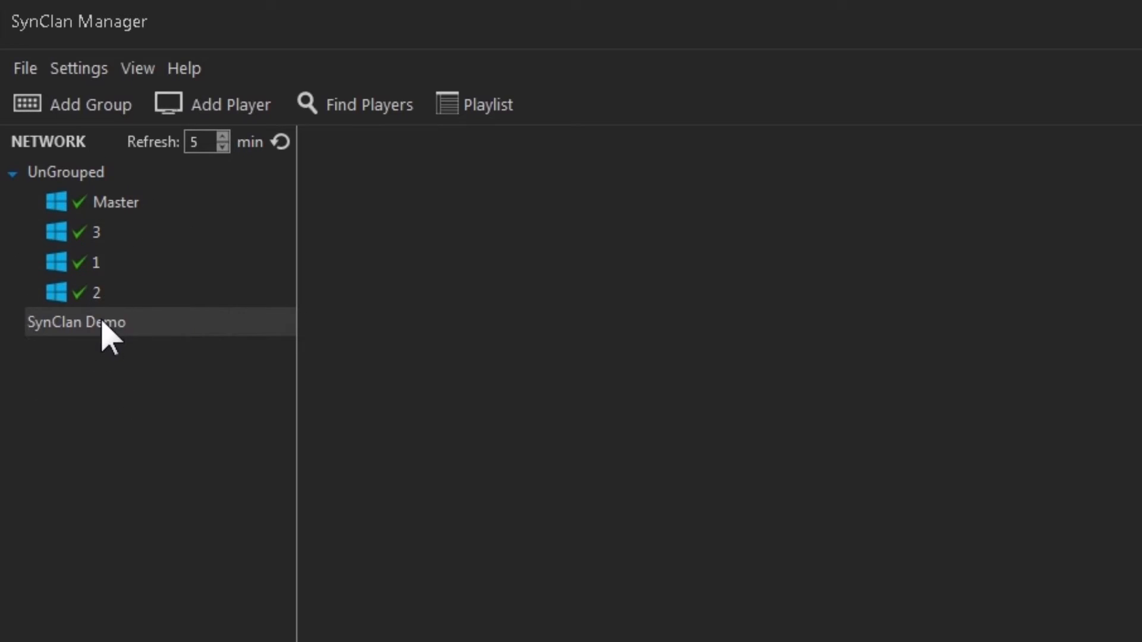
pyautogui.click(113, 202)
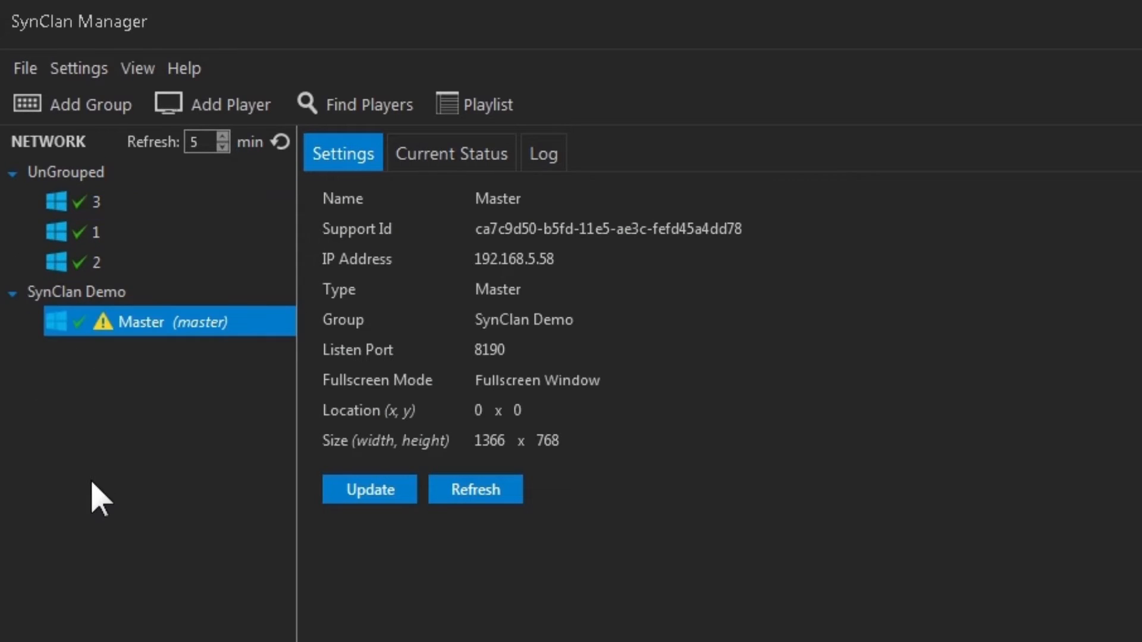
pyautogui.click(83, 232)
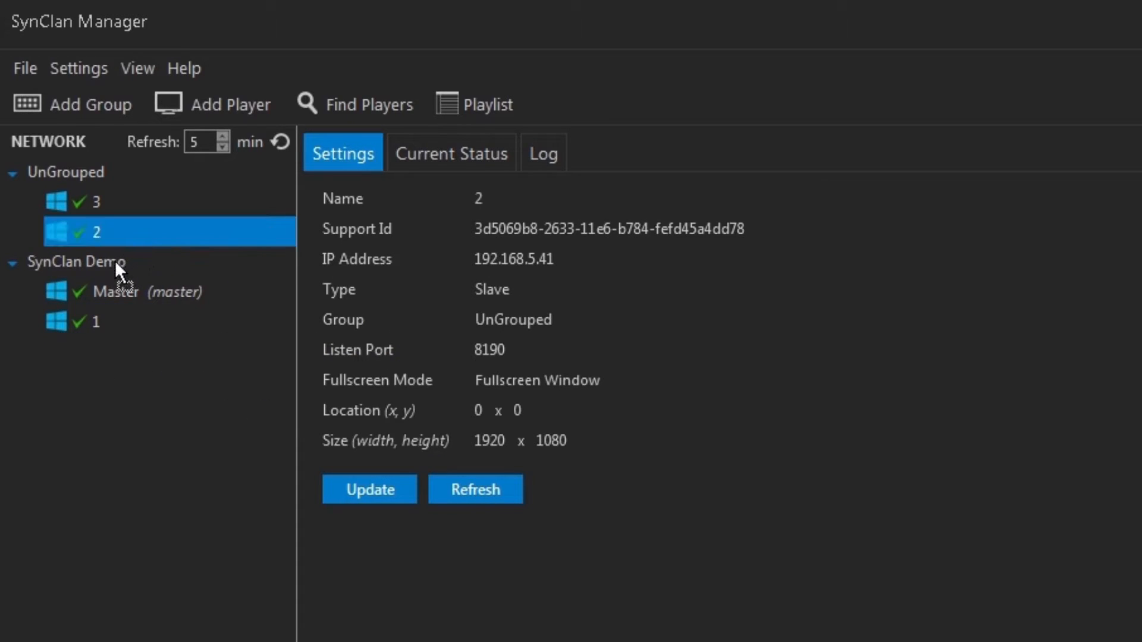
pyautogui.click(86, 203)
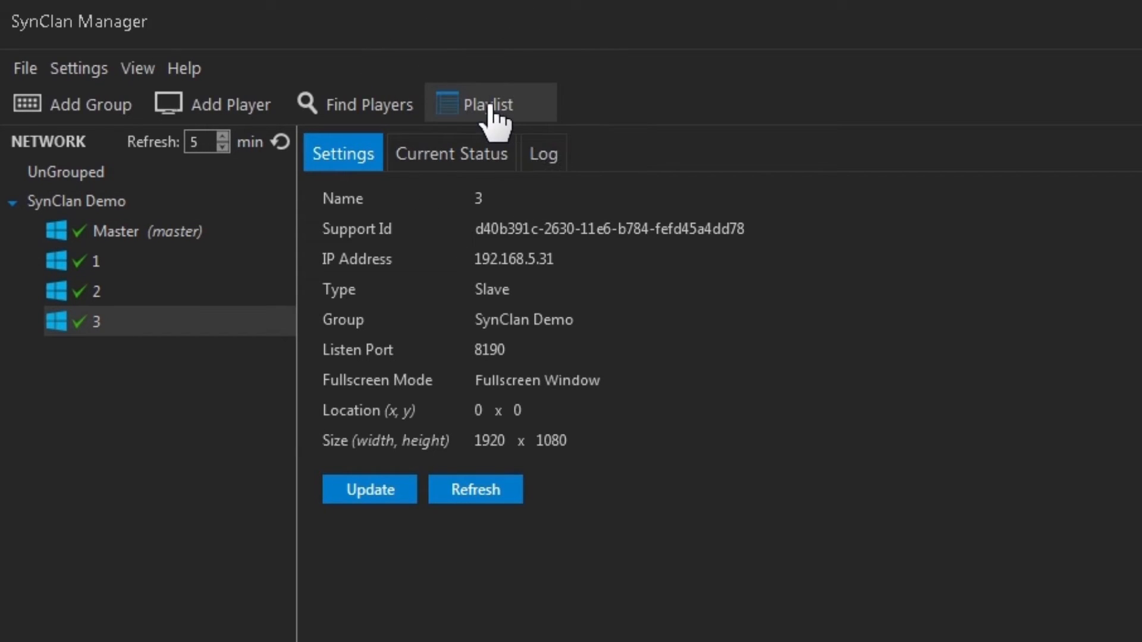
# Start a new playlist named Demo with description Demo Playlist
pyautogui.click(488, 103)
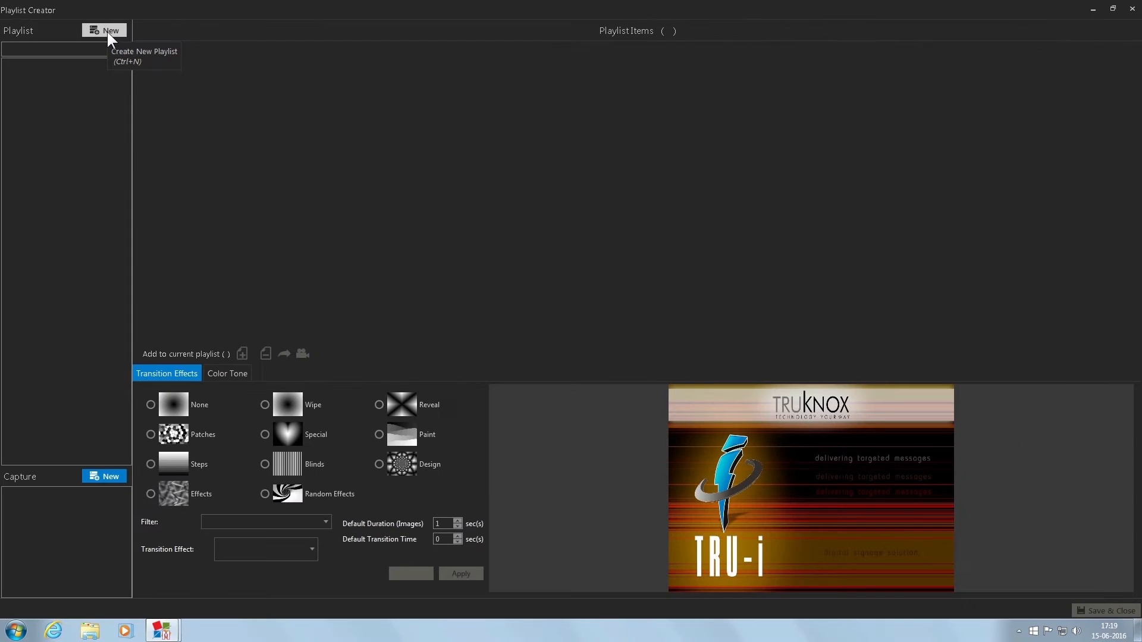
pyautogui.click(105, 30)
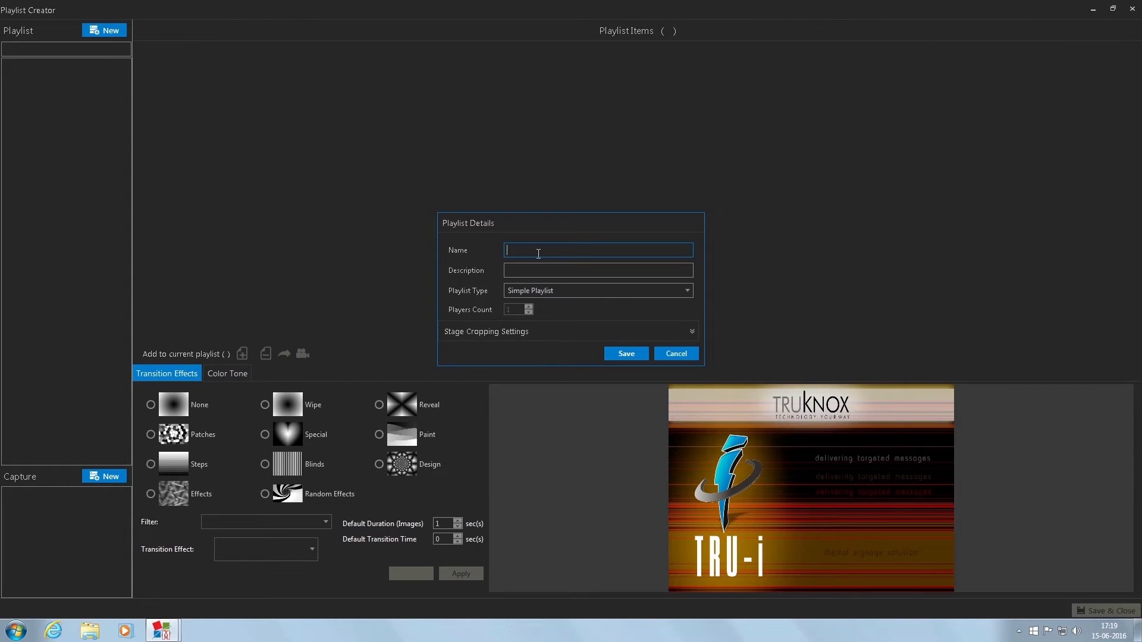
pyautogui.write('D')
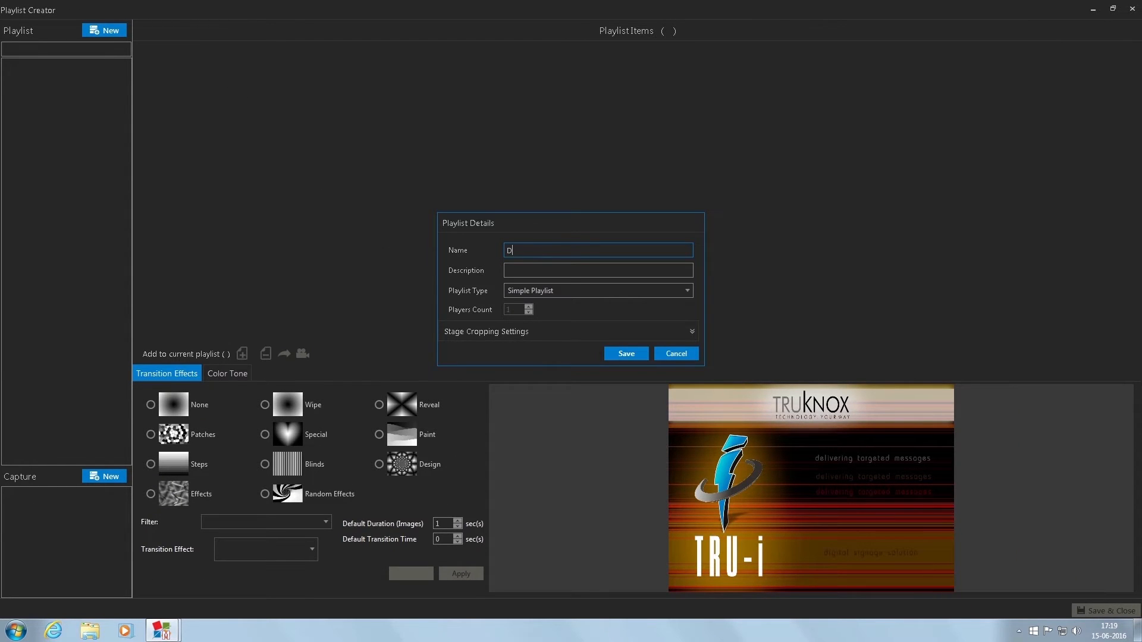
pyautogui.write('emo')
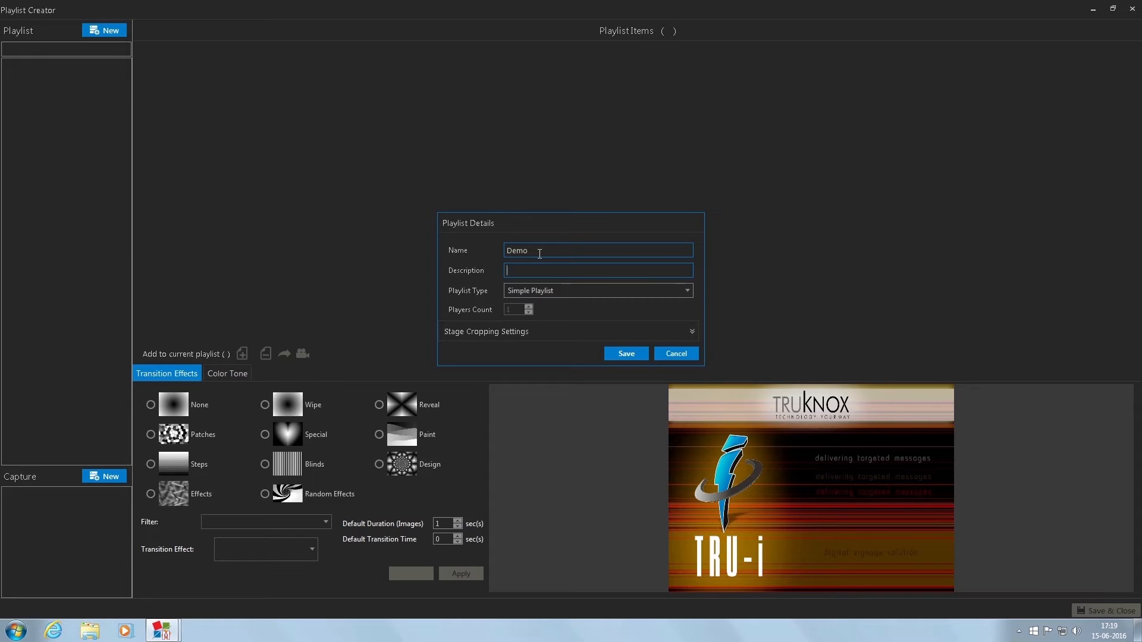
pyautogui.write('Demo Playlist')
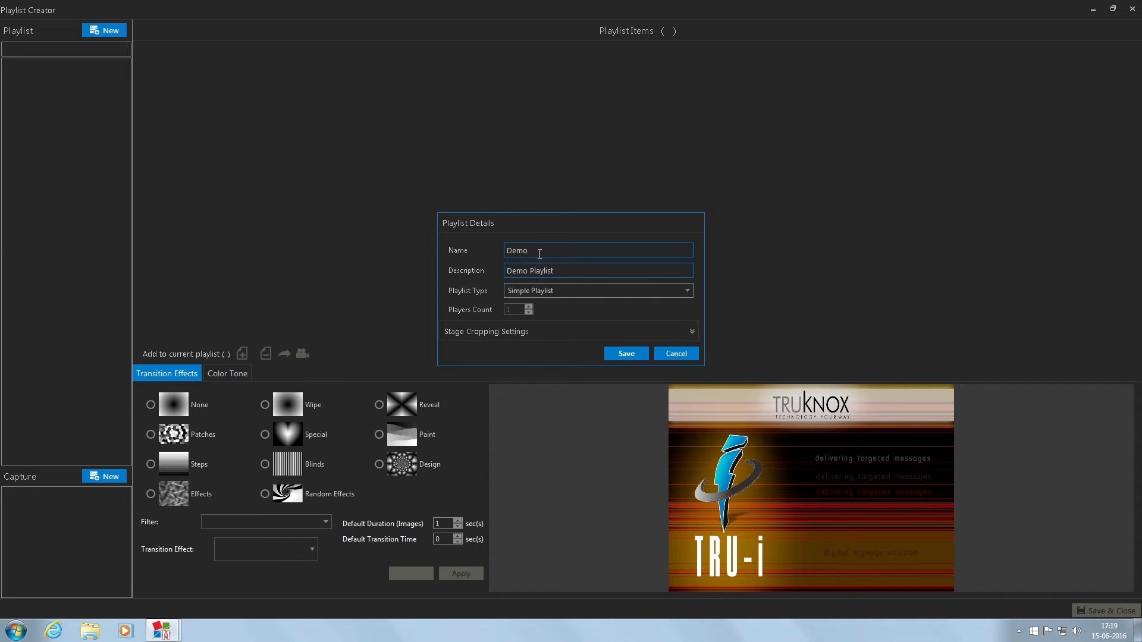
pyautogui.click(597, 270)
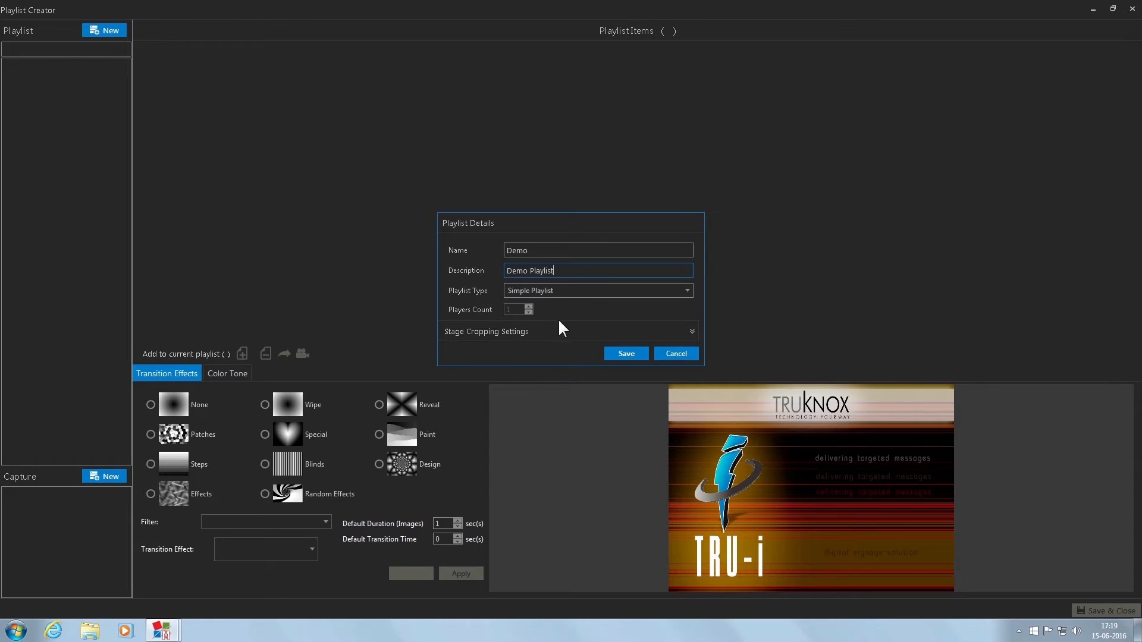
# Enable stage-design cropping and bezel cropping, then save the playlist details
pyautogui.click(689, 332)
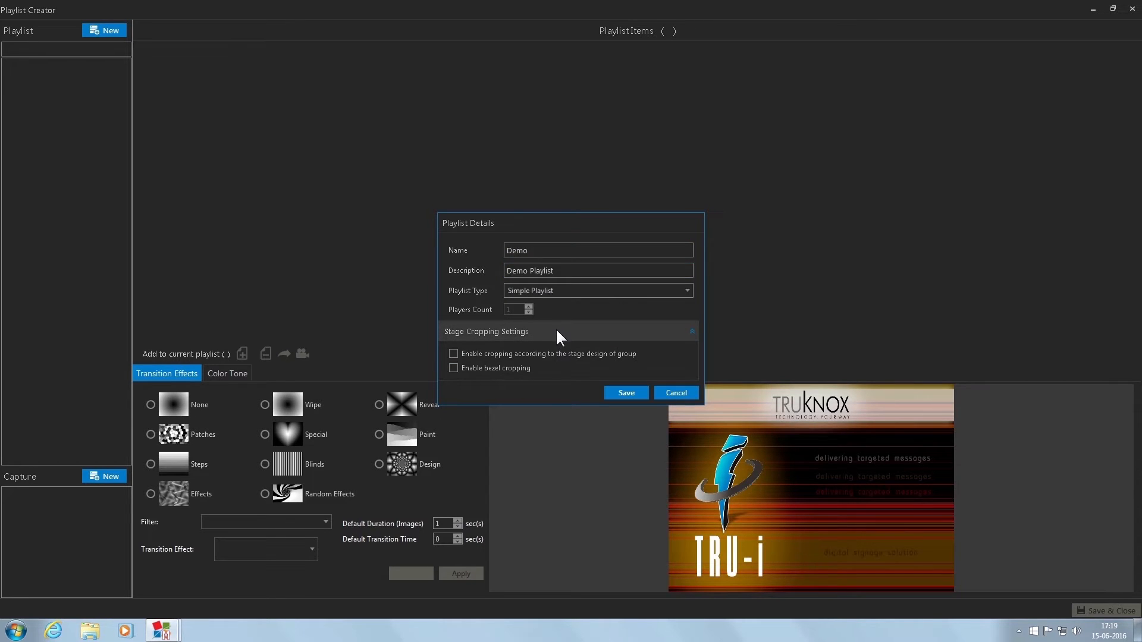
pyautogui.moveTo(490, 362)
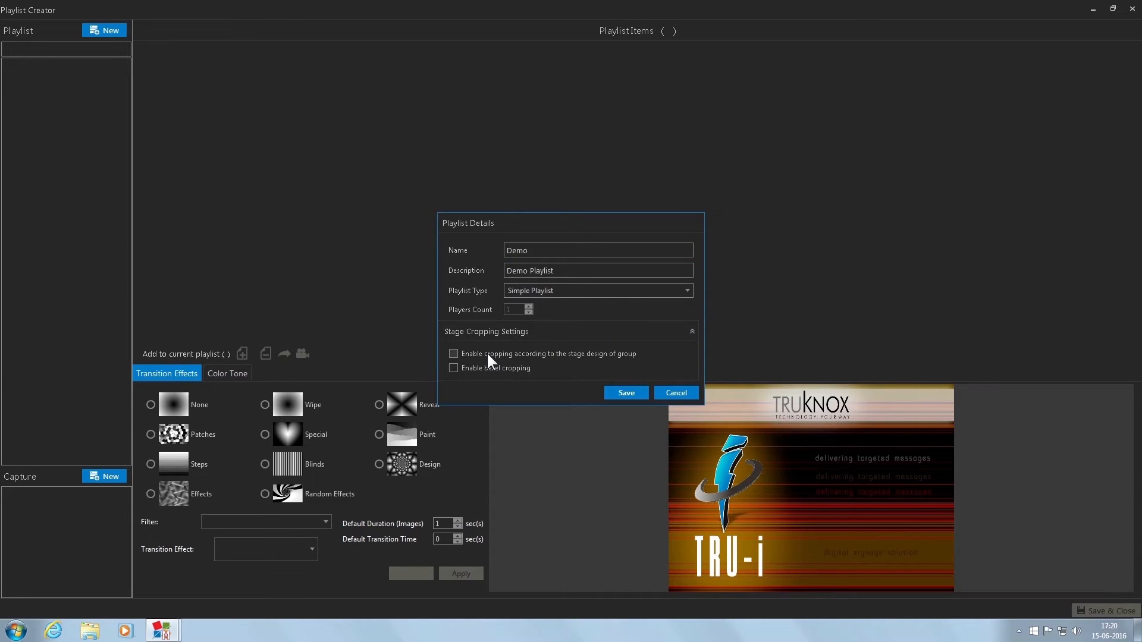
pyautogui.click(453, 354)
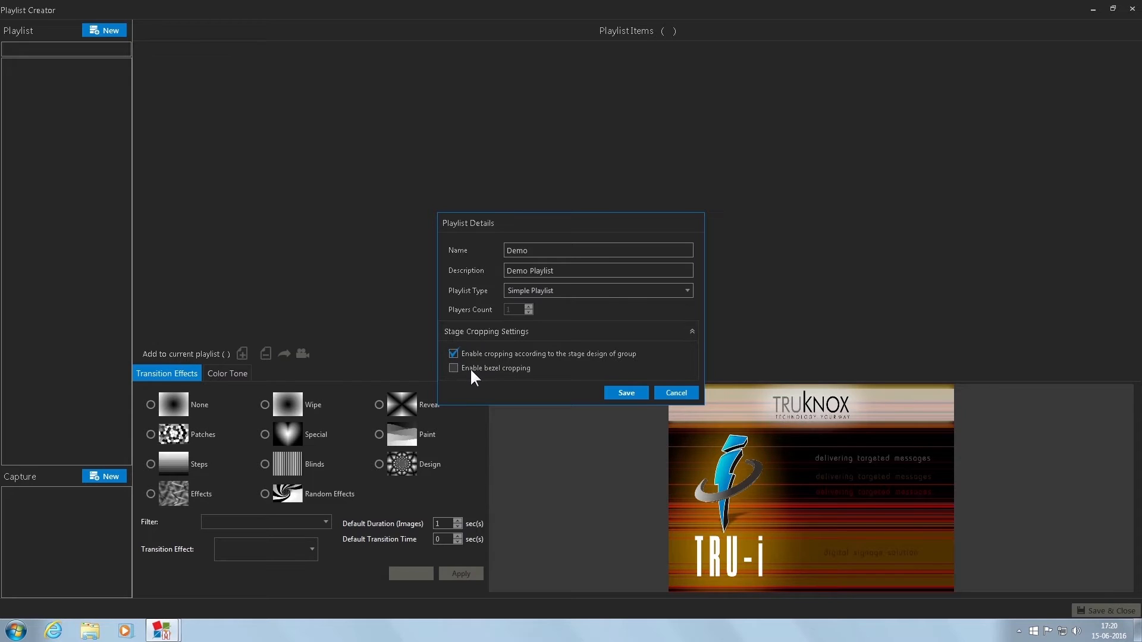
pyautogui.click(453, 368)
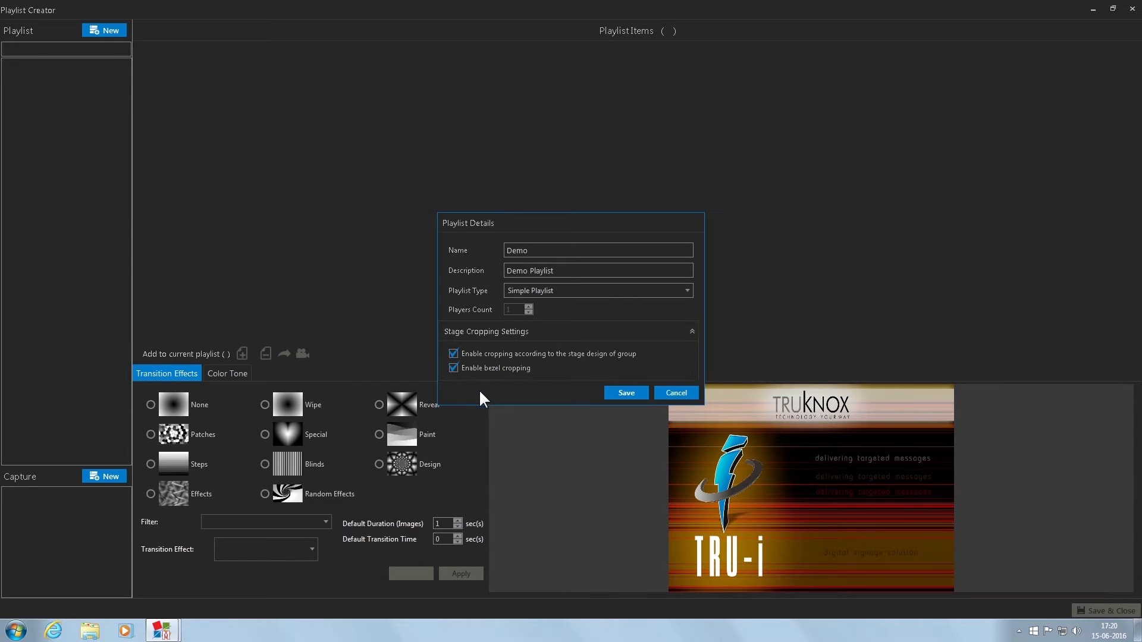
pyautogui.moveTo(491, 401)
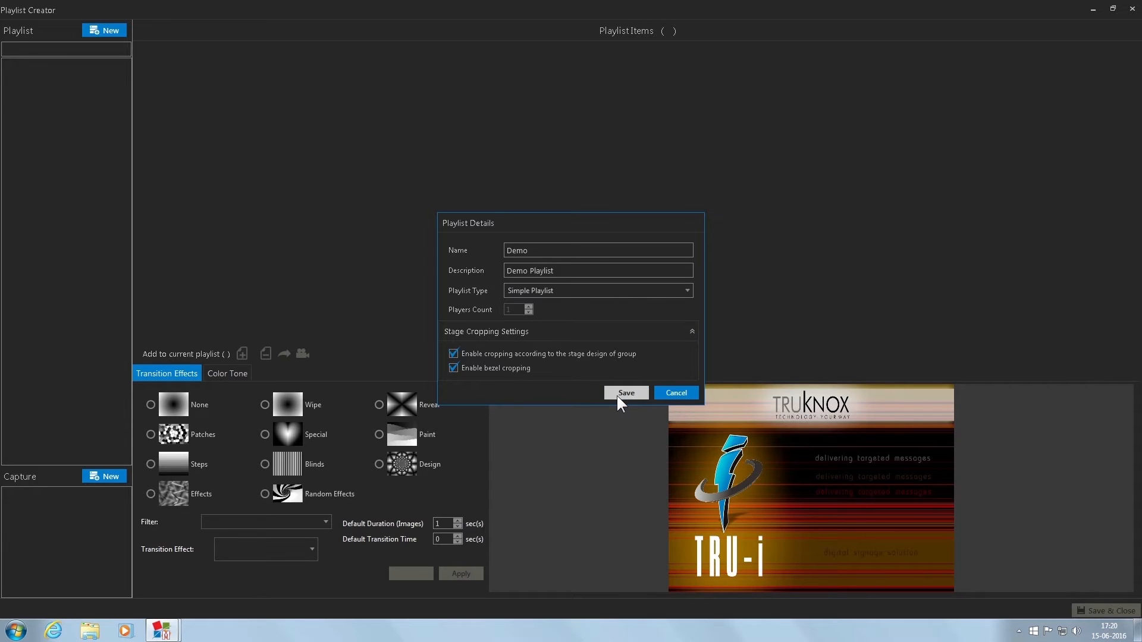
pyautogui.click(624, 392)
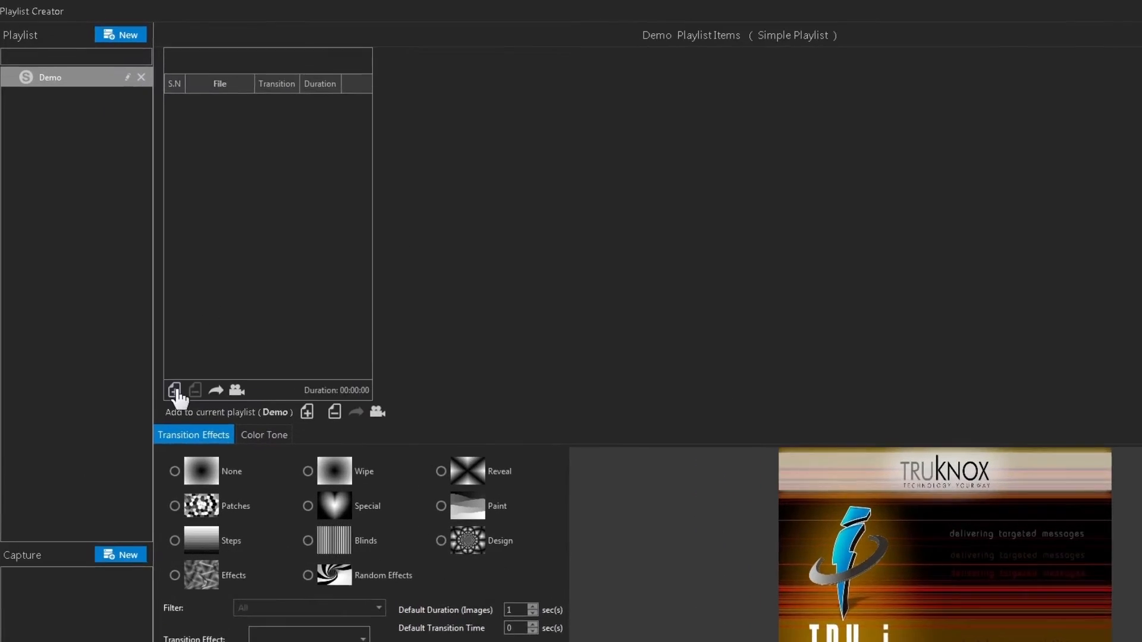
# Add the NORTHERN video (4:24) to the Demo playlist, then save and close
pyautogui.click(175, 391)
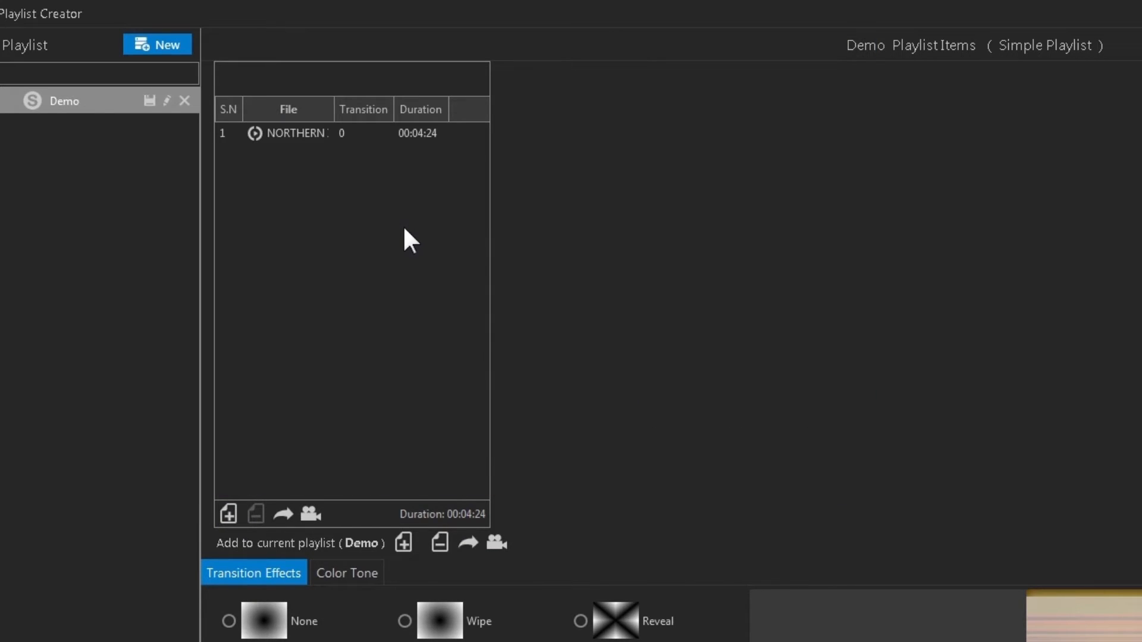
pyautogui.moveTo(320, 135)
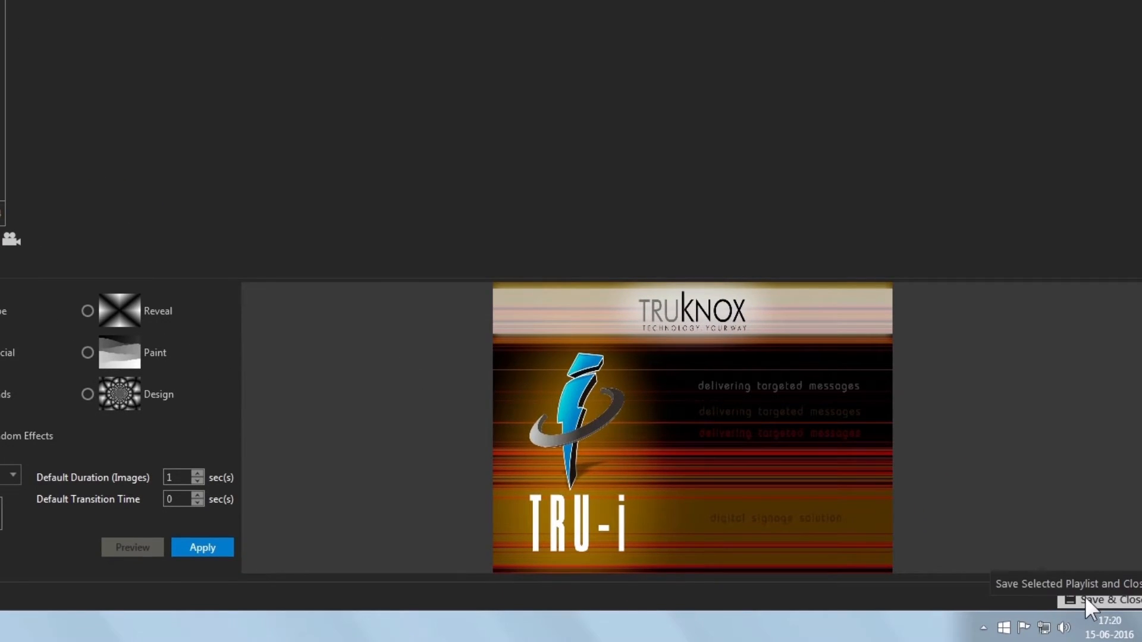
pyautogui.click(1108, 599)
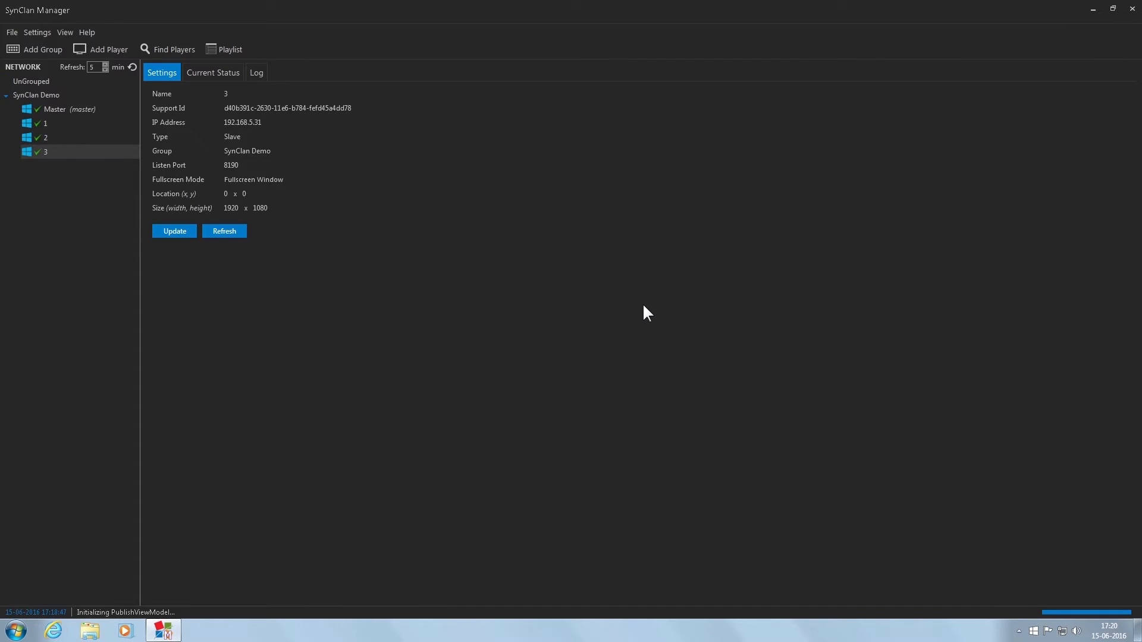
pyautogui.moveTo(275, 322)
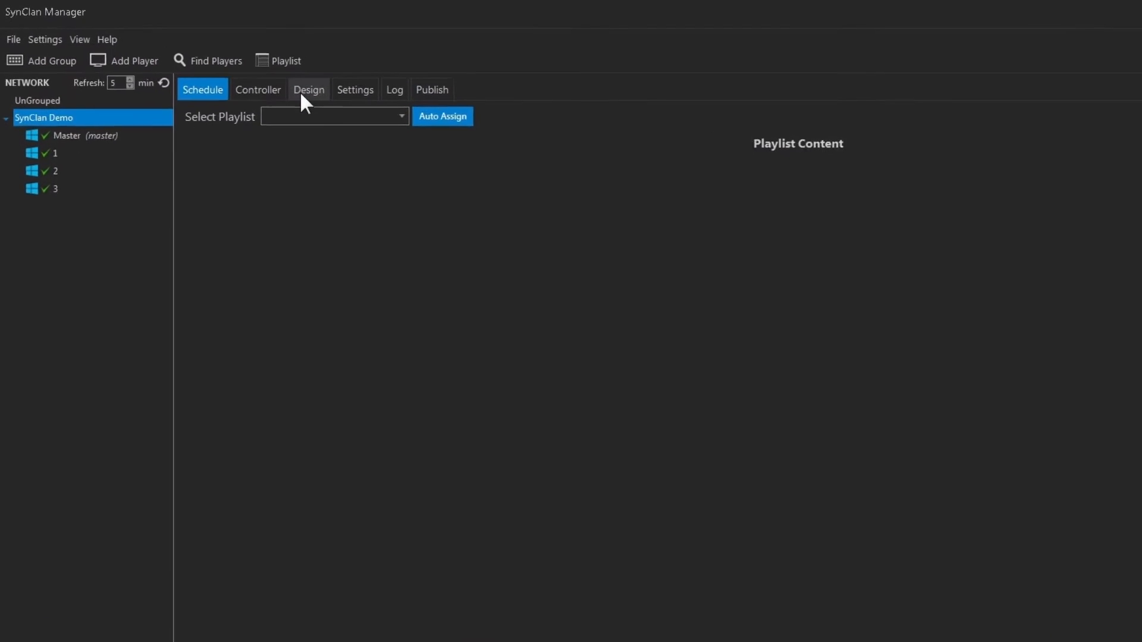
# Show the group's stage design and set Master to Hidden in Design
pyautogui.click(308, 89)
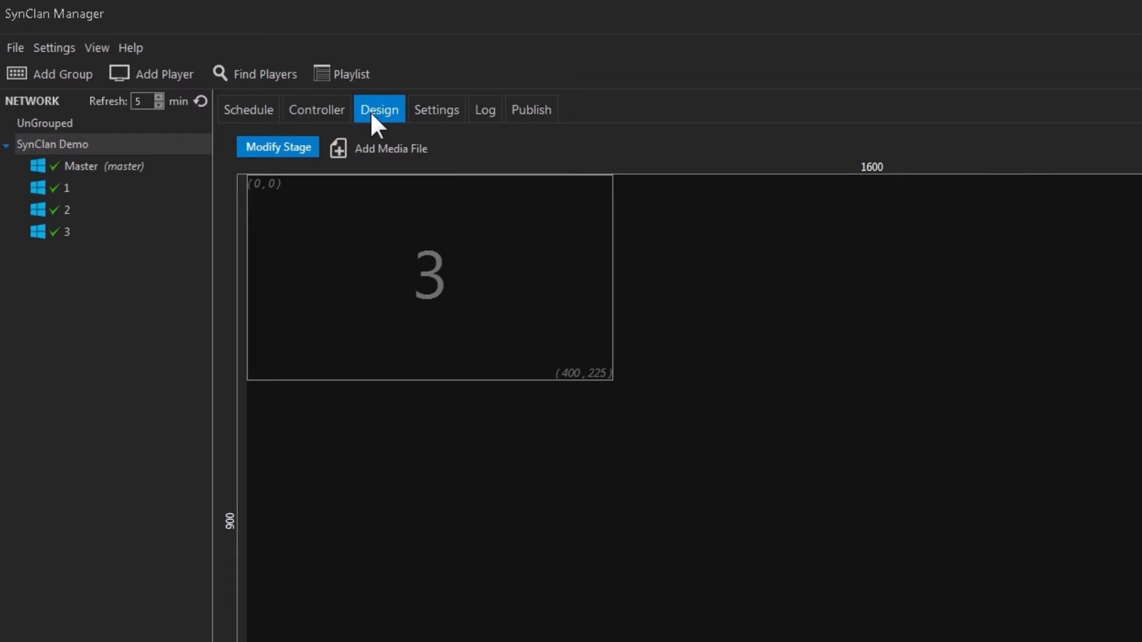
pyautogui.moveTo(100, 155)
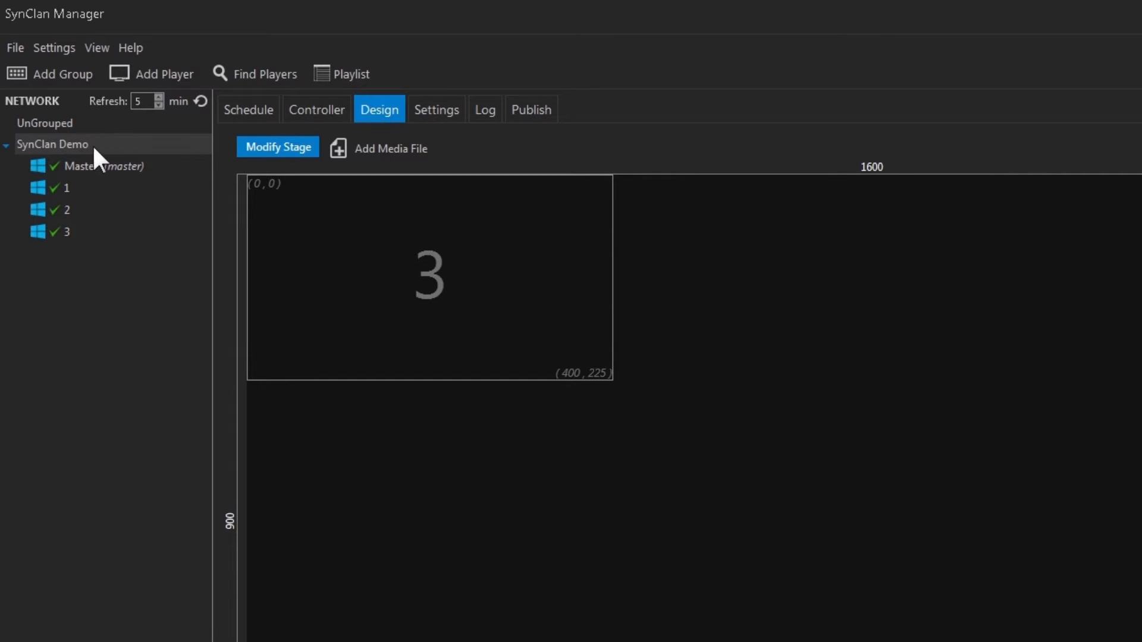
pyautogui.rightClick(79, 167)
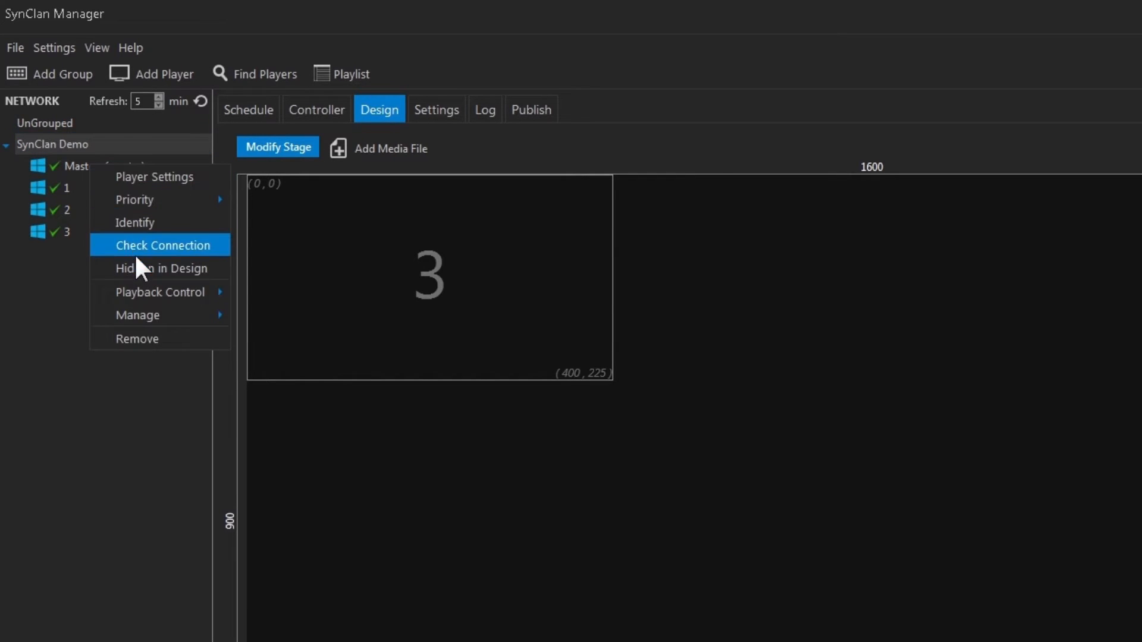
pyautogui.moveTo(145, 268)
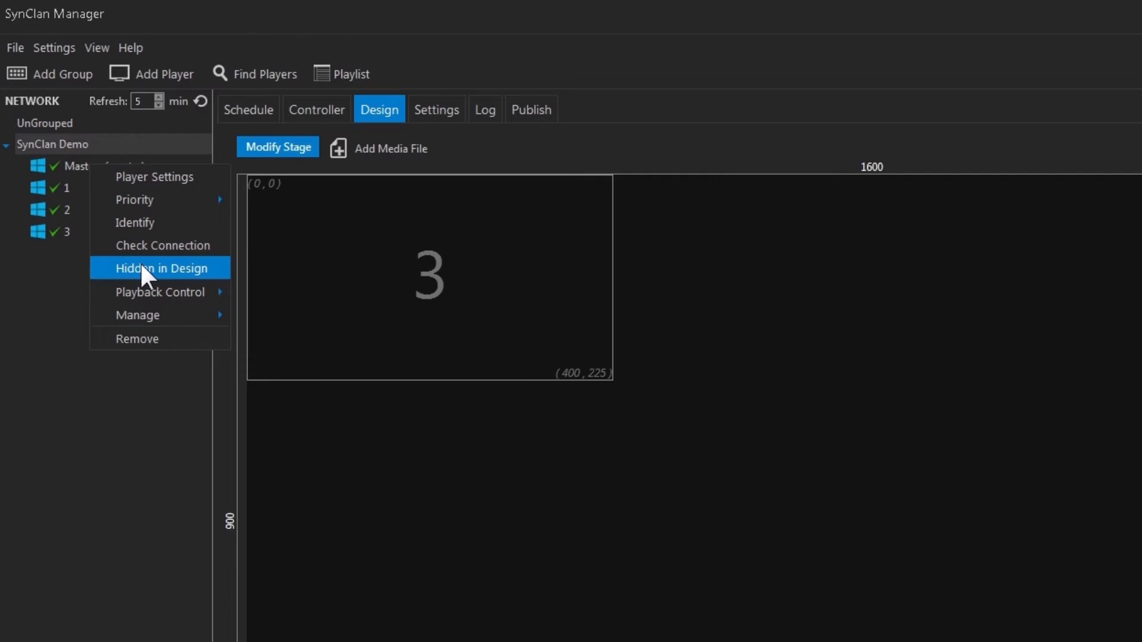
pyautogui.click(159, 267)
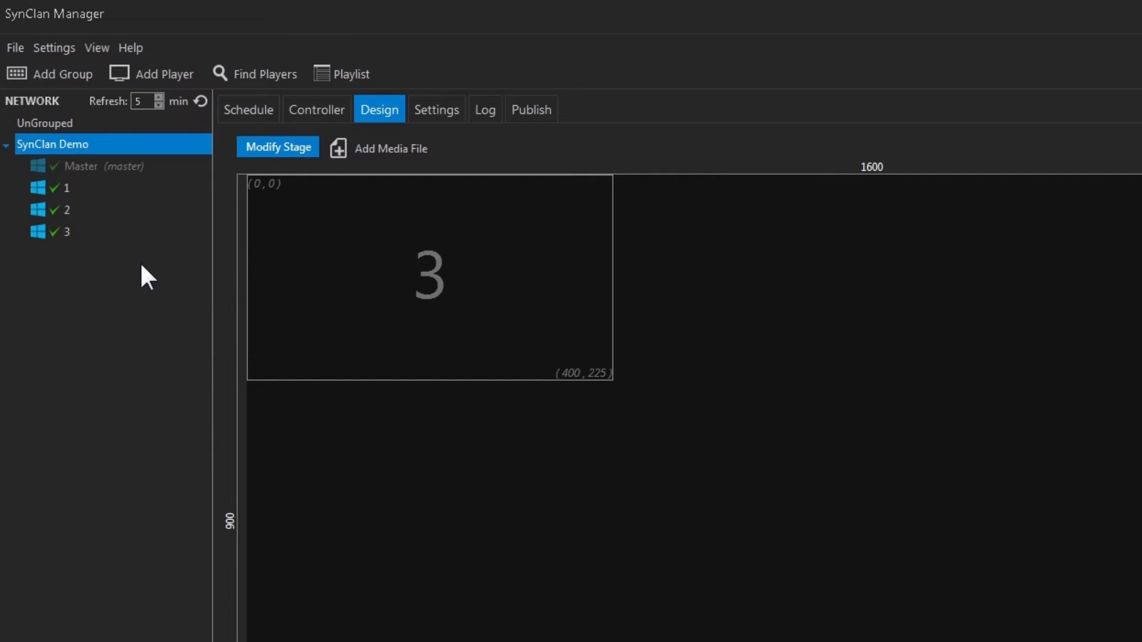
pyautogui.moveTo(123, 343)
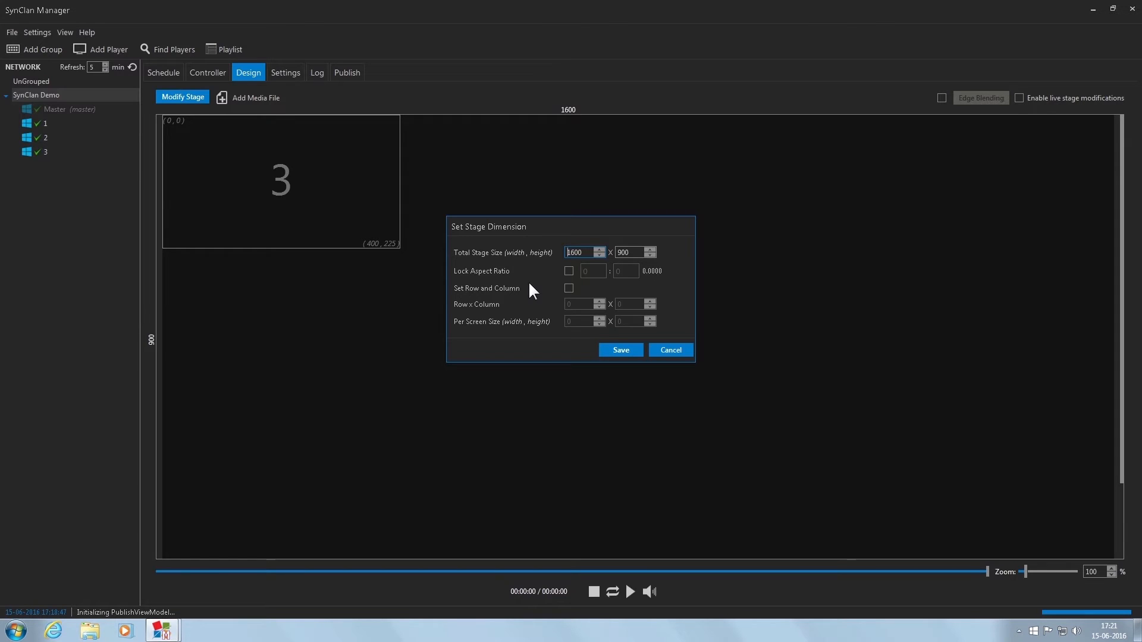
pyautogui.moveTo(561, 262)
pyautogui.write('1550')
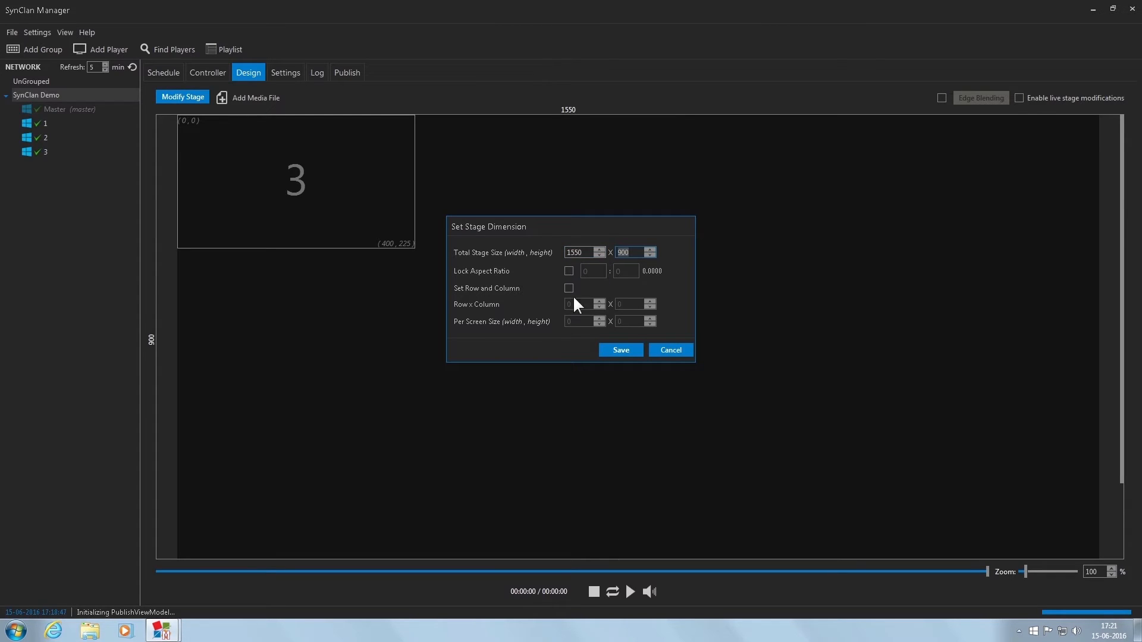
pyautogui.moveTo(544, 333)
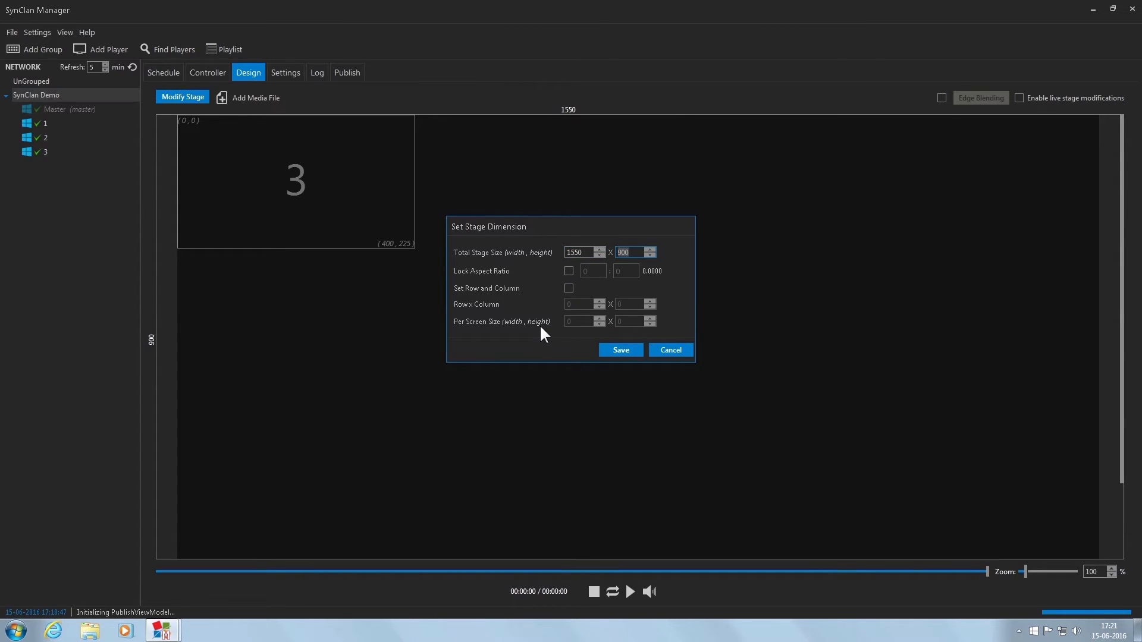
# Set the total stage size to 1550 × 872 and save
pyautogui.click(651, 255)
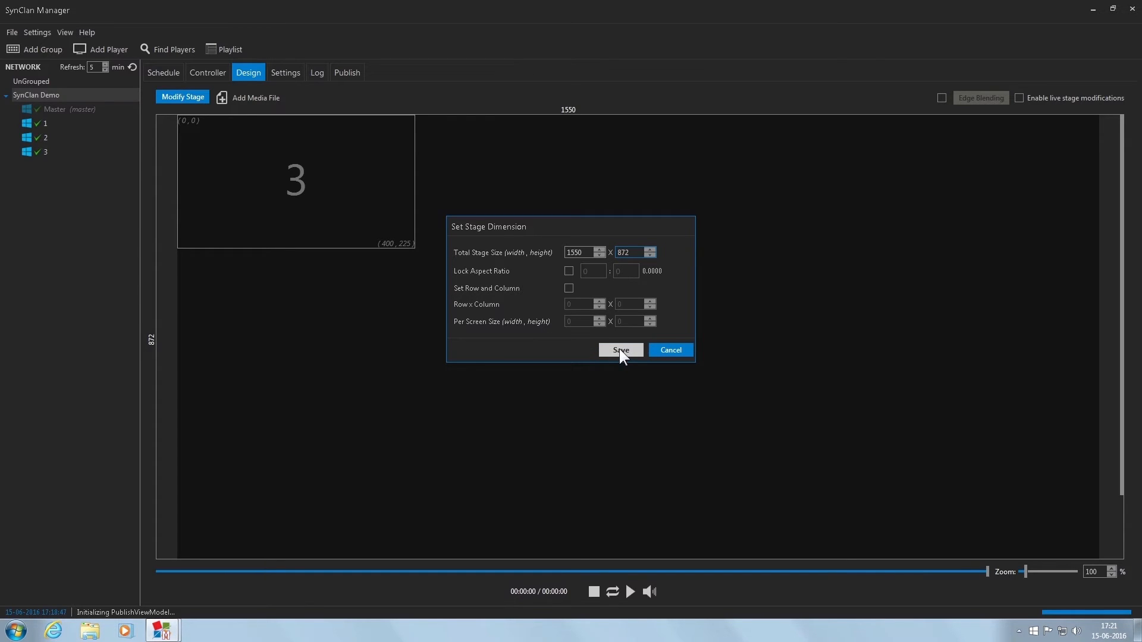
pyautogui.click(620, 349)
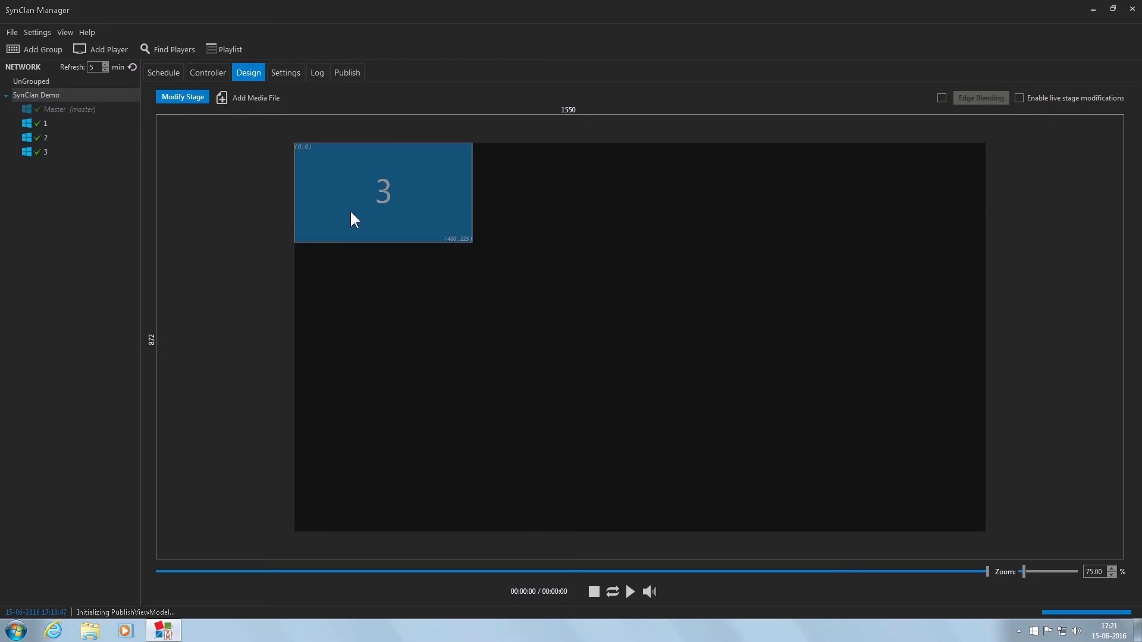
# Auto-arrange the screens in a row and set screen 1 to 516 × 270 with bezel 18
pyautogui.rightClick(355, 219)
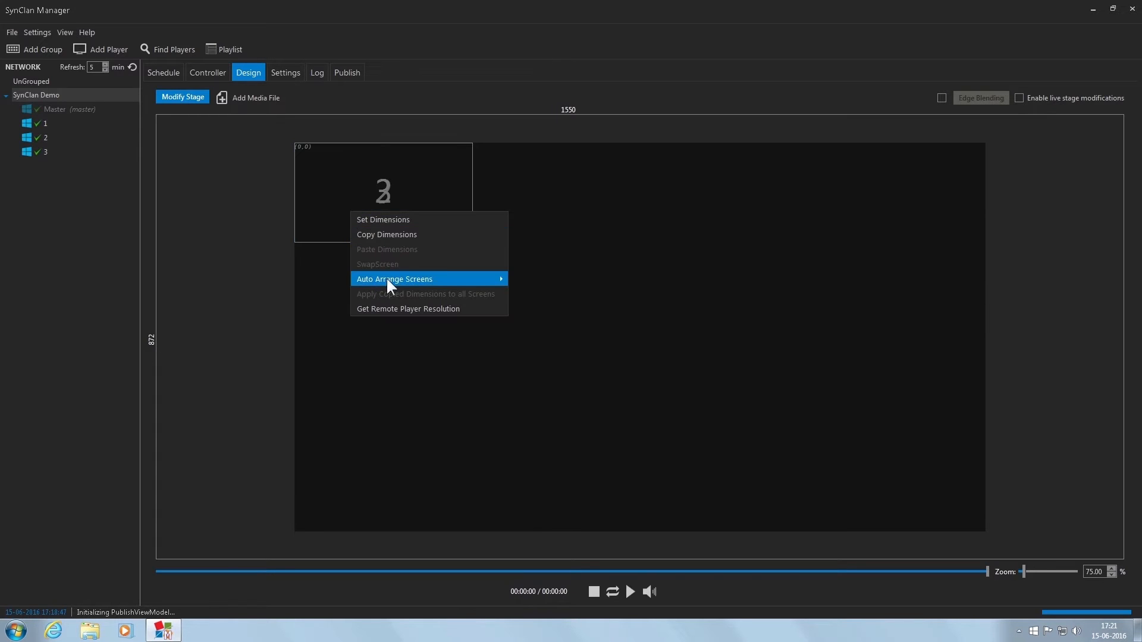
pyautogui.click(394, 278)
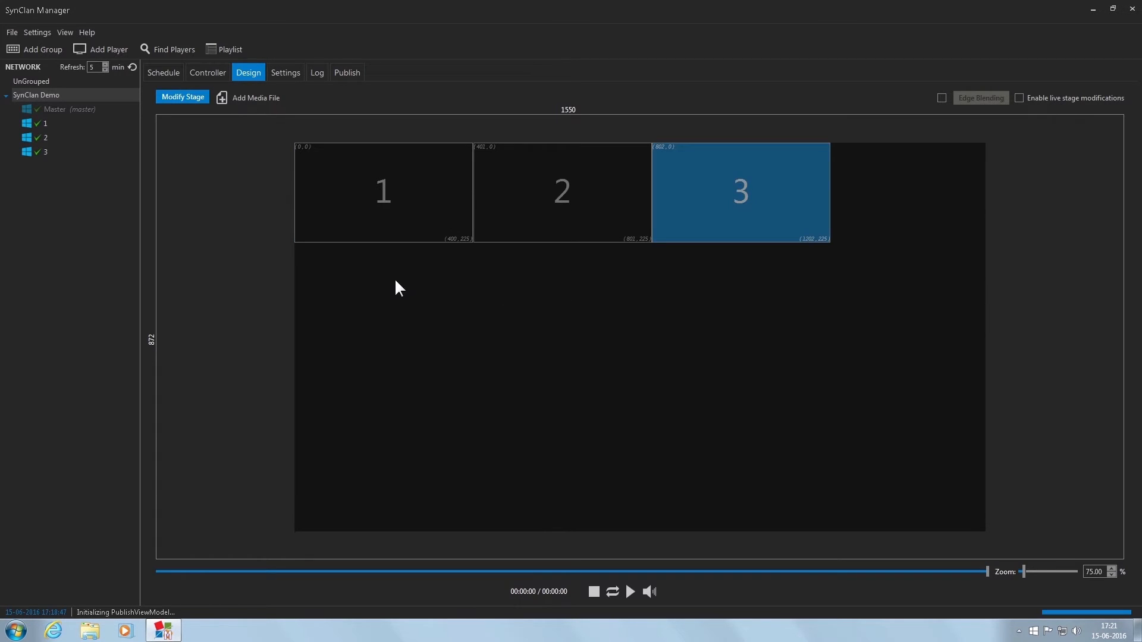
pyautogui.doubleClick(382, 191)
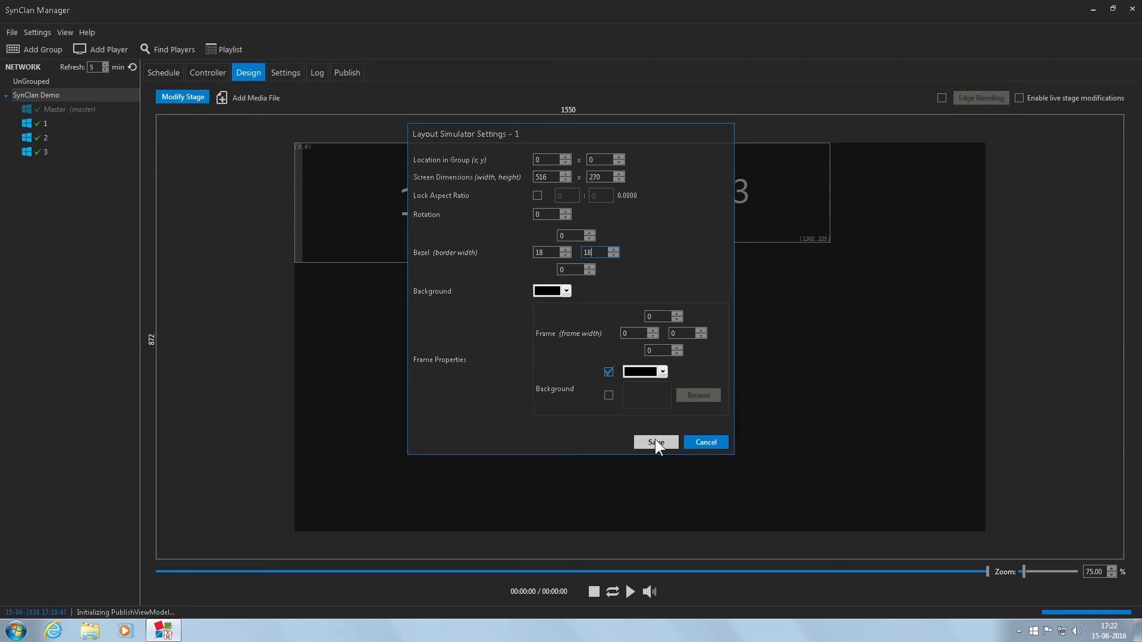
pyautogui.click(654, 443)
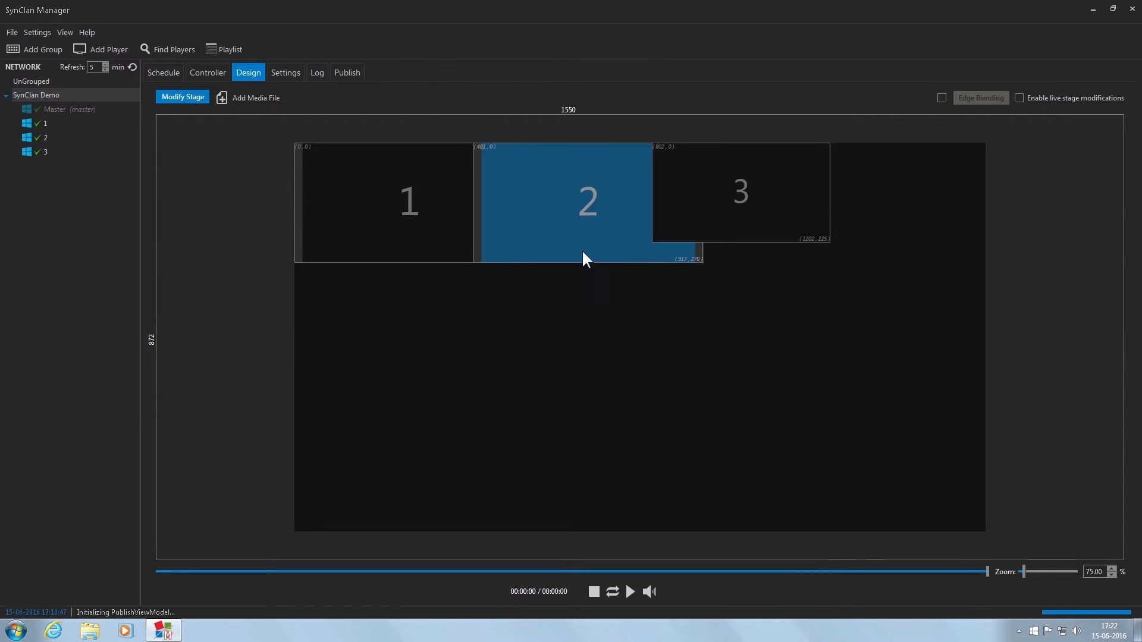
# Set screens 2 and 3 to 516 × 270 with bezel 18 at their row positions
pyautogui.doubleClick(587, 200)
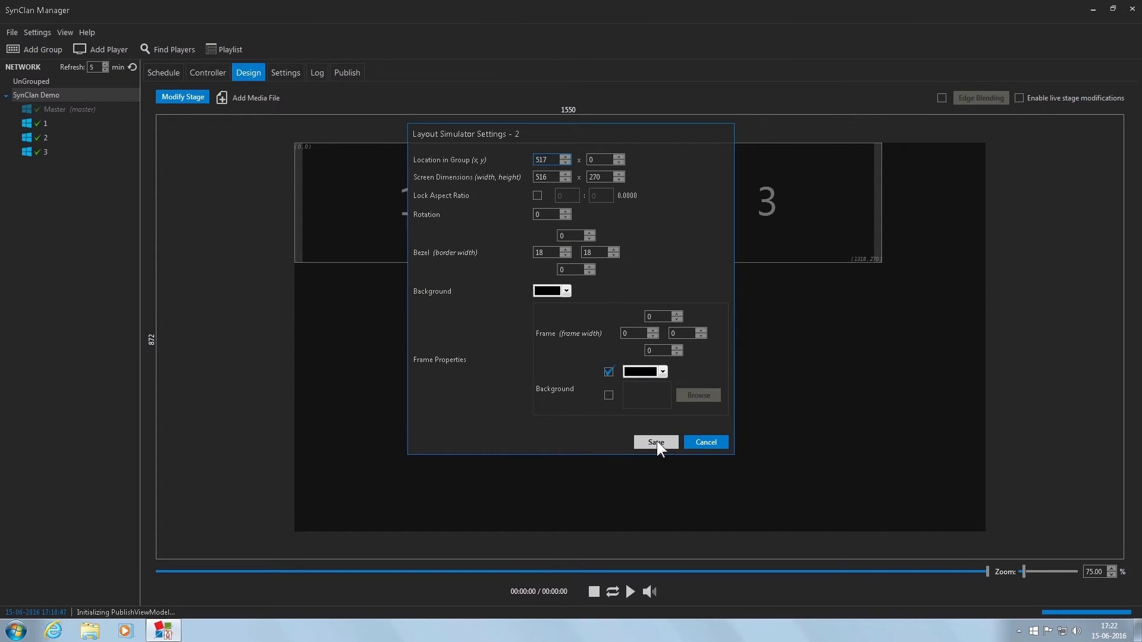
pyautogui.click(654, 443)
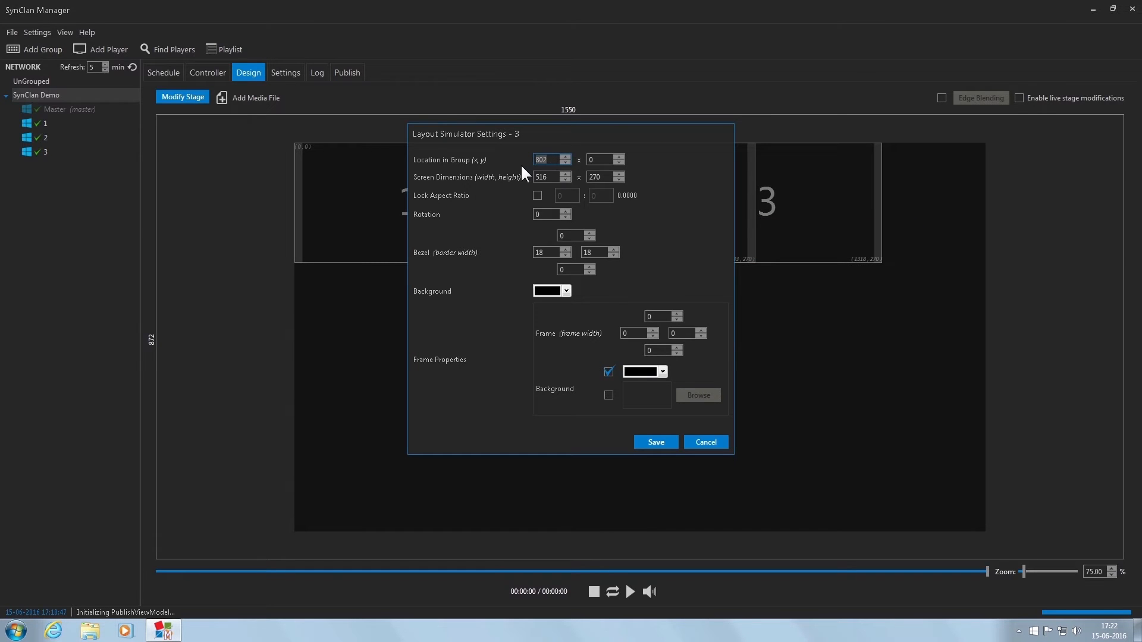
pyautogui.click(655, 443)
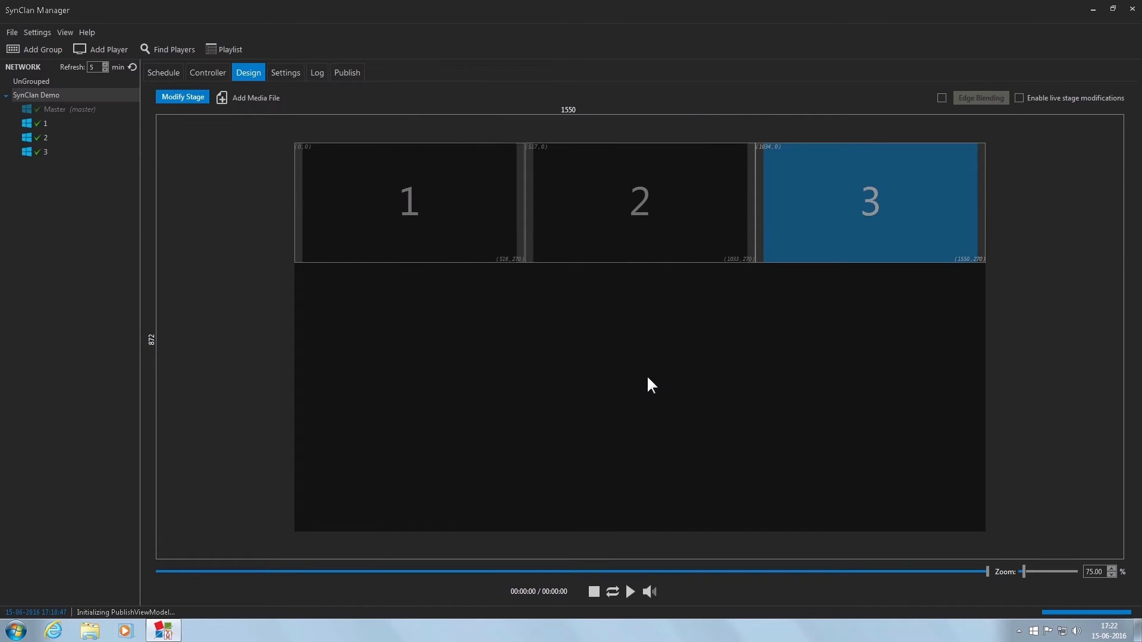
pyautogui.moveTo(495, 466)
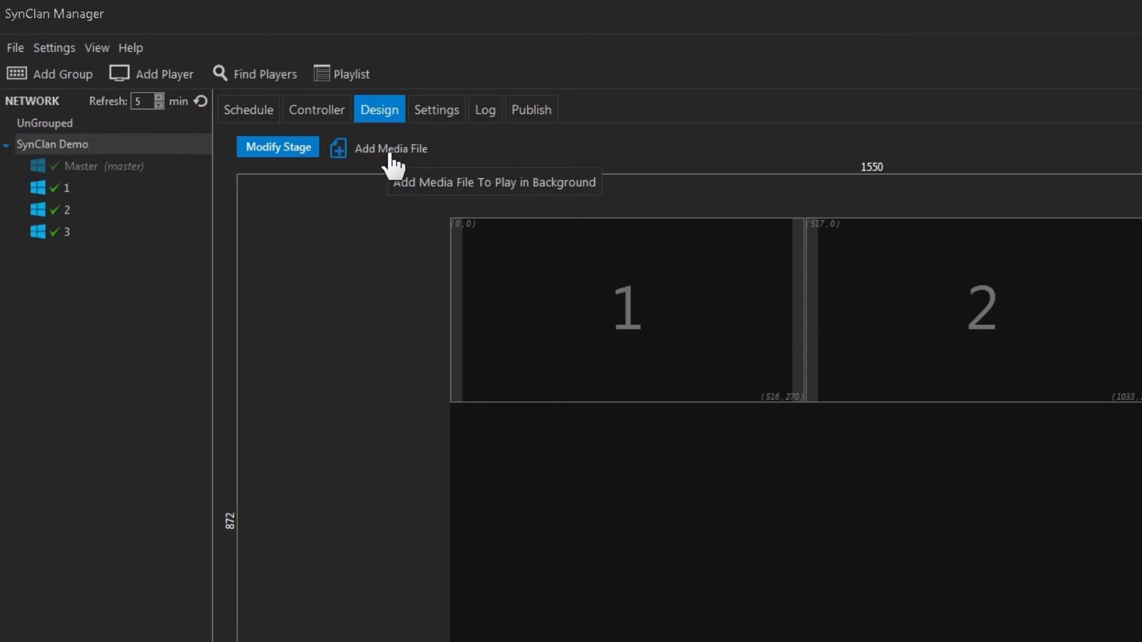
# Load NORTHERN INDIA 4K from the Videos library as the stage background
pyautogui.click(390, 149)
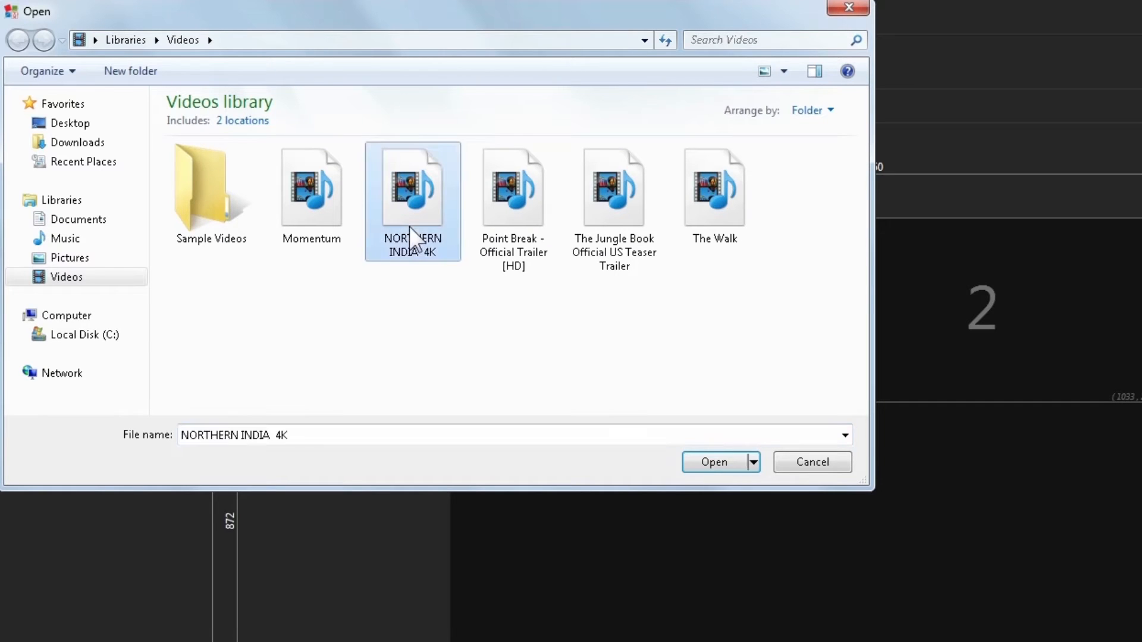
pyautogui.moveTo(714, 462)
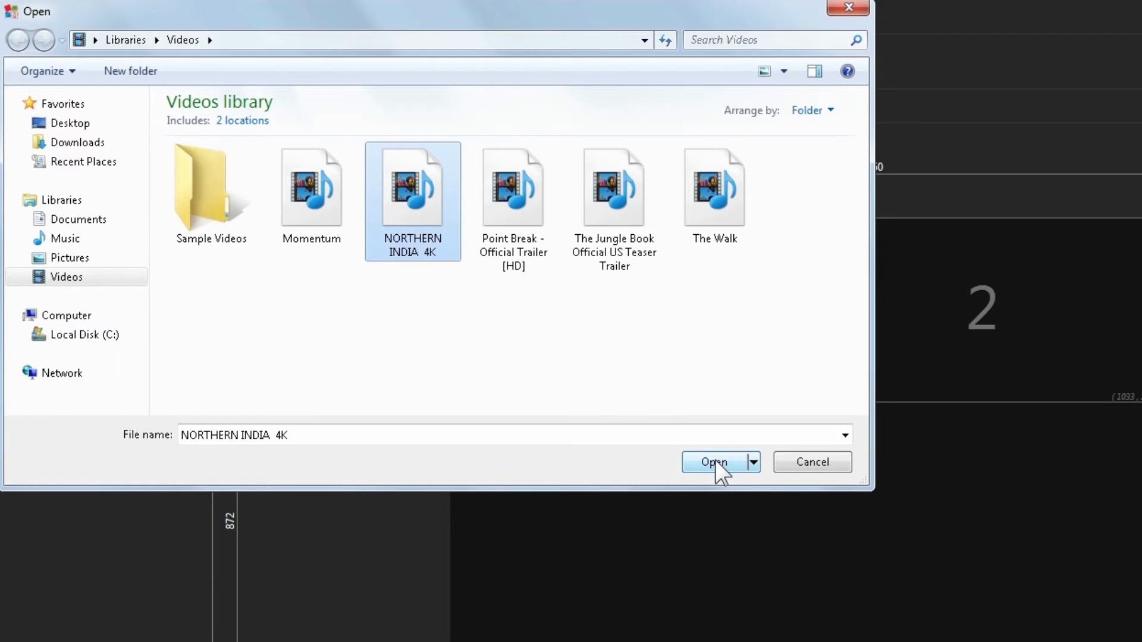
pyautogui.click(714, 462)
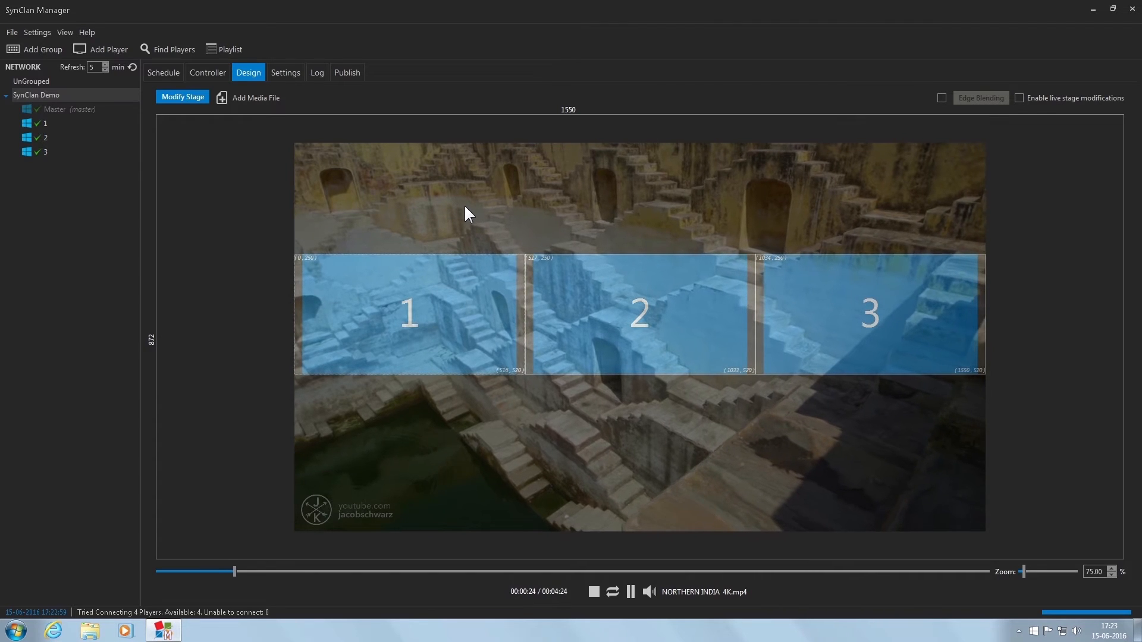
# Select the Demo playlist in Schedule so its eight files (1.89 GB) queue for publishing to all four players
pyautogui.click(630, 591)
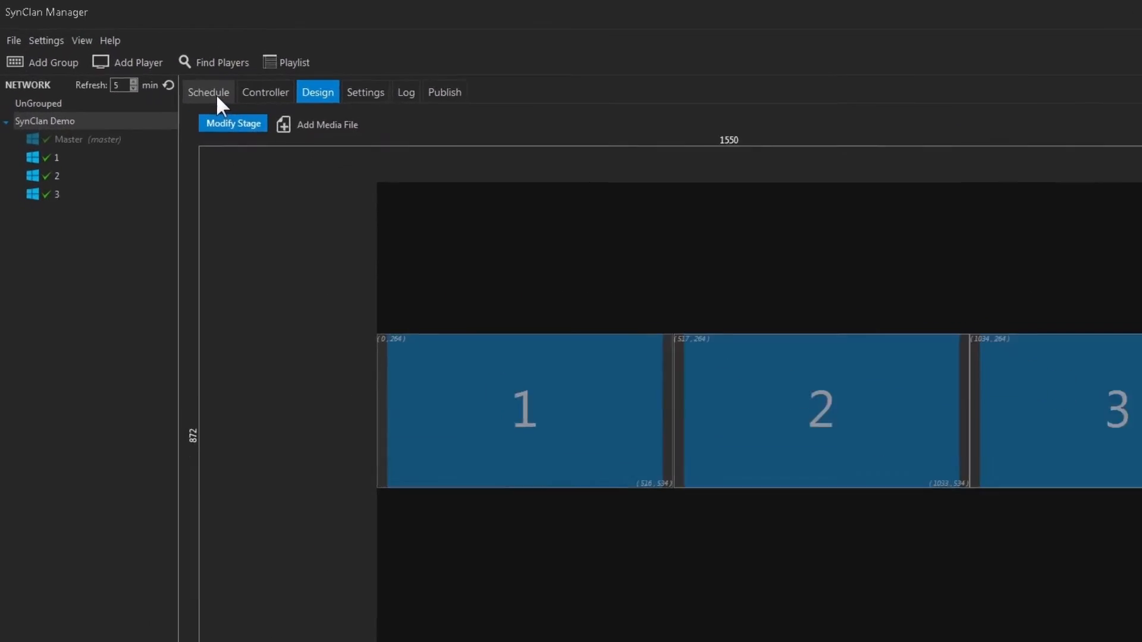
pyautogui.click(208, 91)
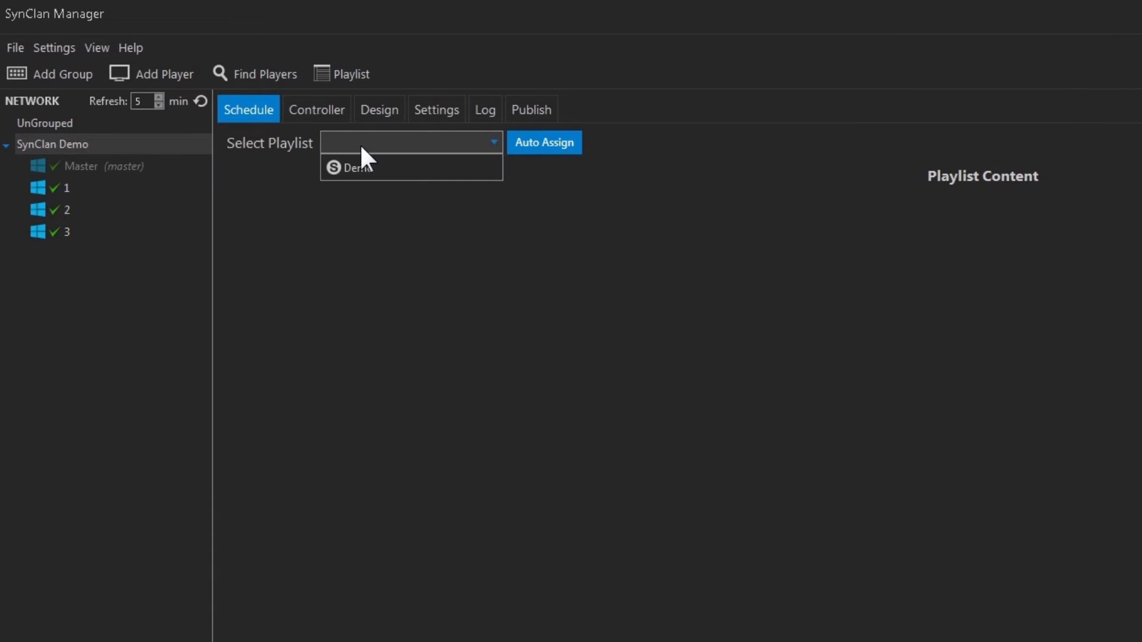
pyautogui.click(357, 166)
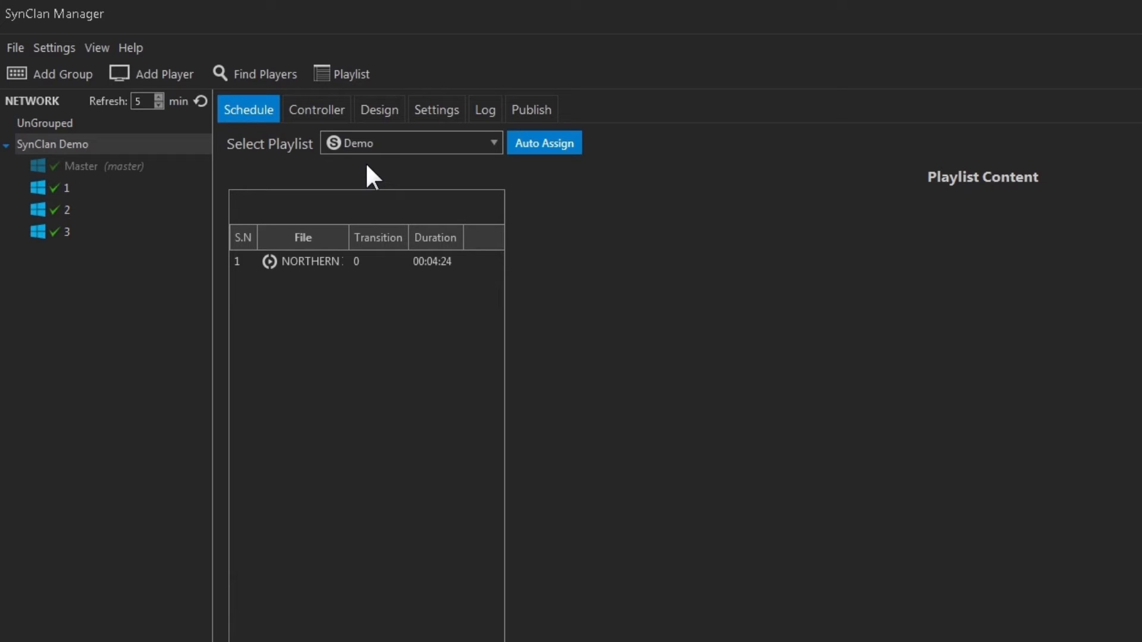
pyautogui.scroll(3)
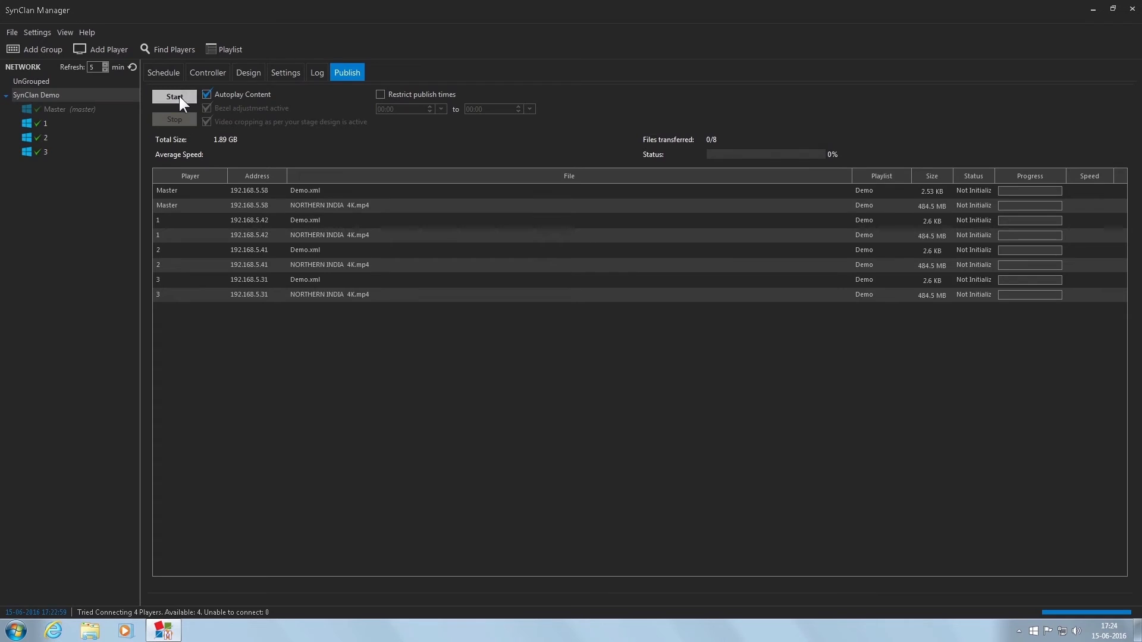
# Start publishing the Demo playlist to the master and all three players
pyautogui.click(174, 96)
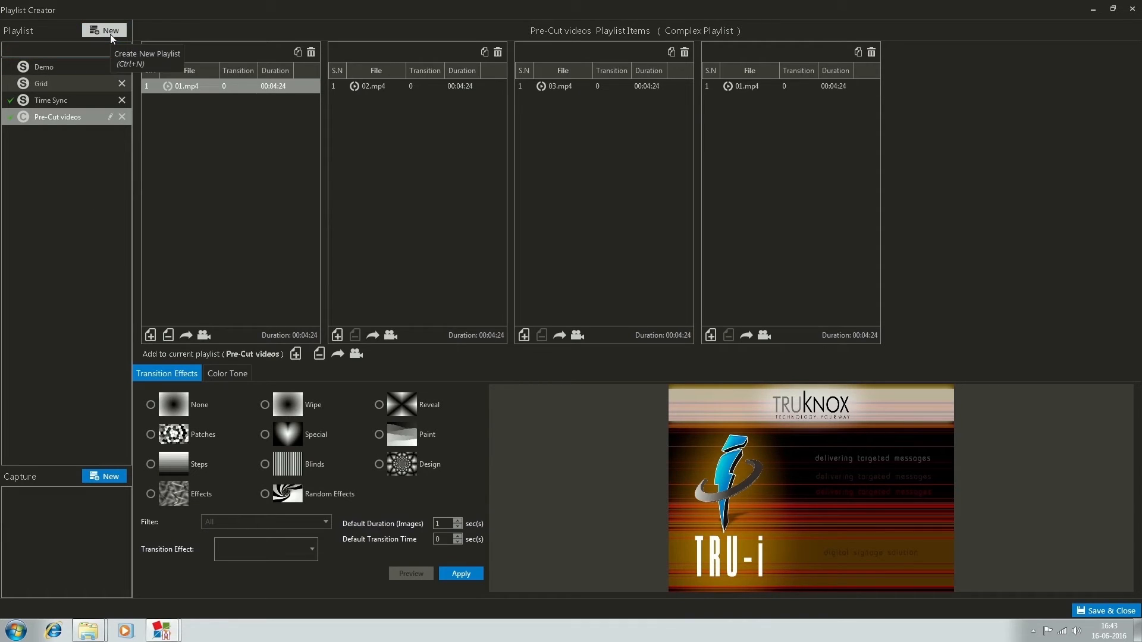
# Save a new simple playlist named Images, described as images in stretch mode, with stage cropping settings shown
pyautogui.click(104, 30)
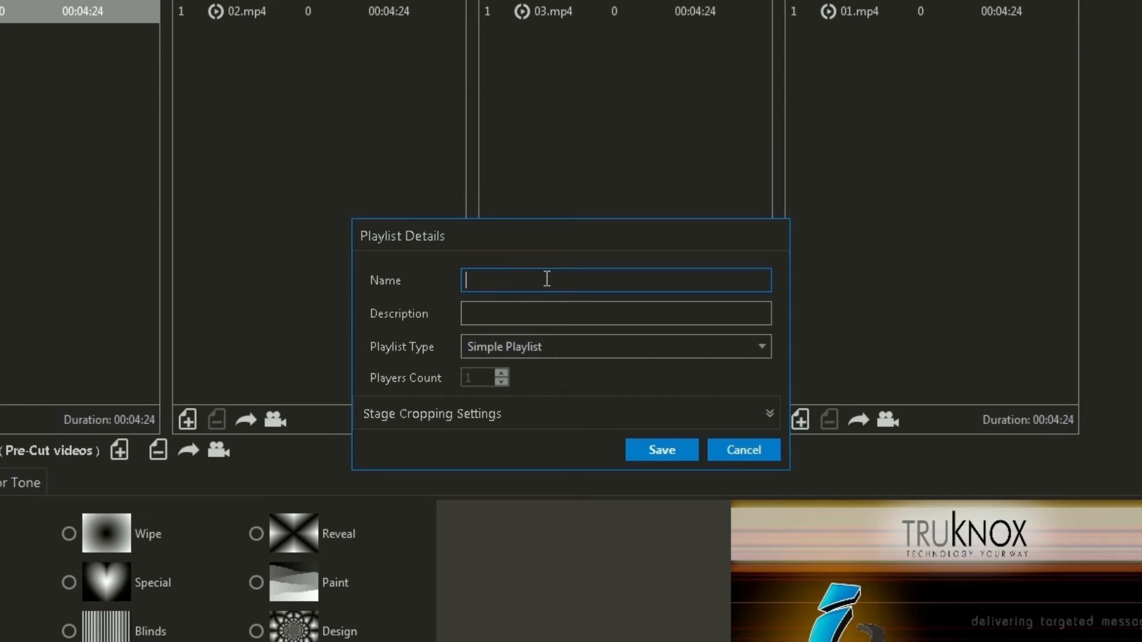
pyautogui.write('Images')
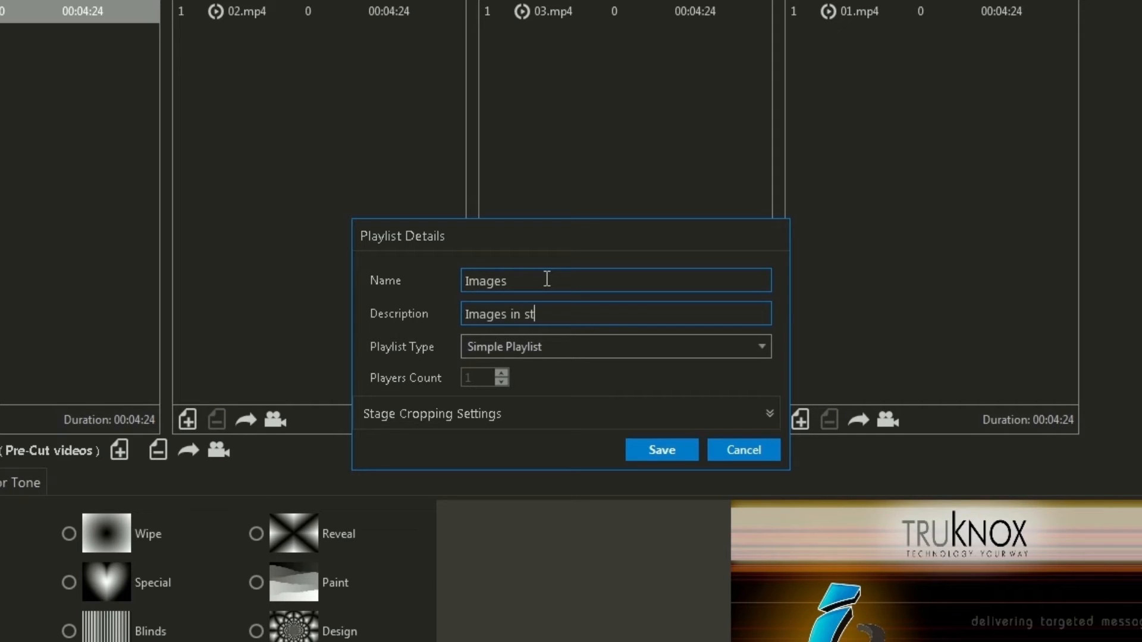
pyautogui.write('rech mode')
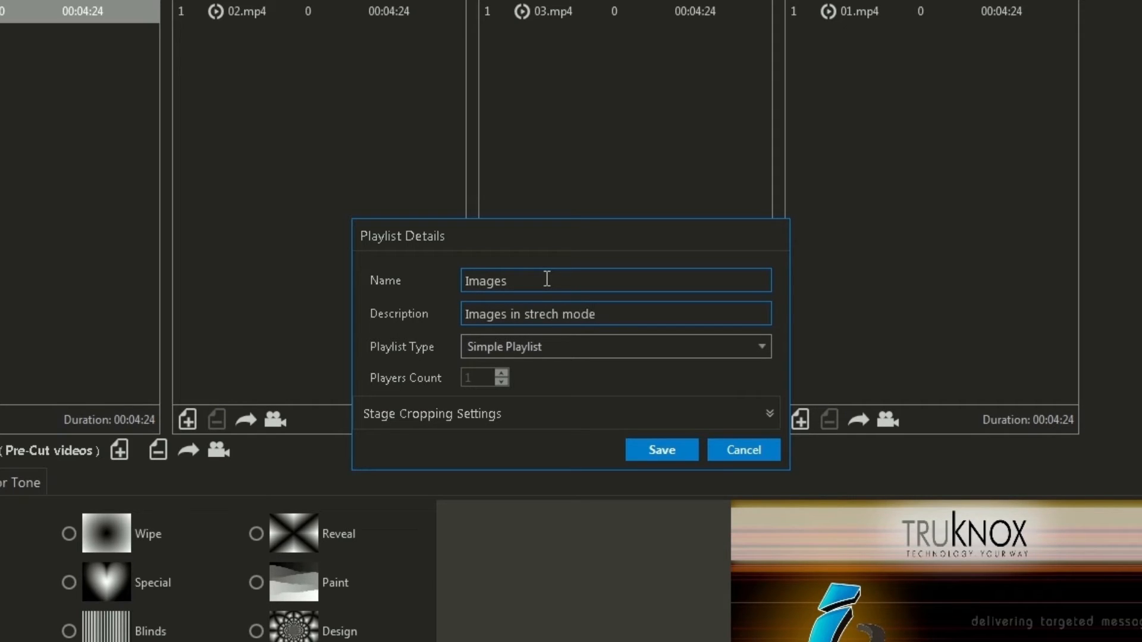
pyautogui.click(614, 313)
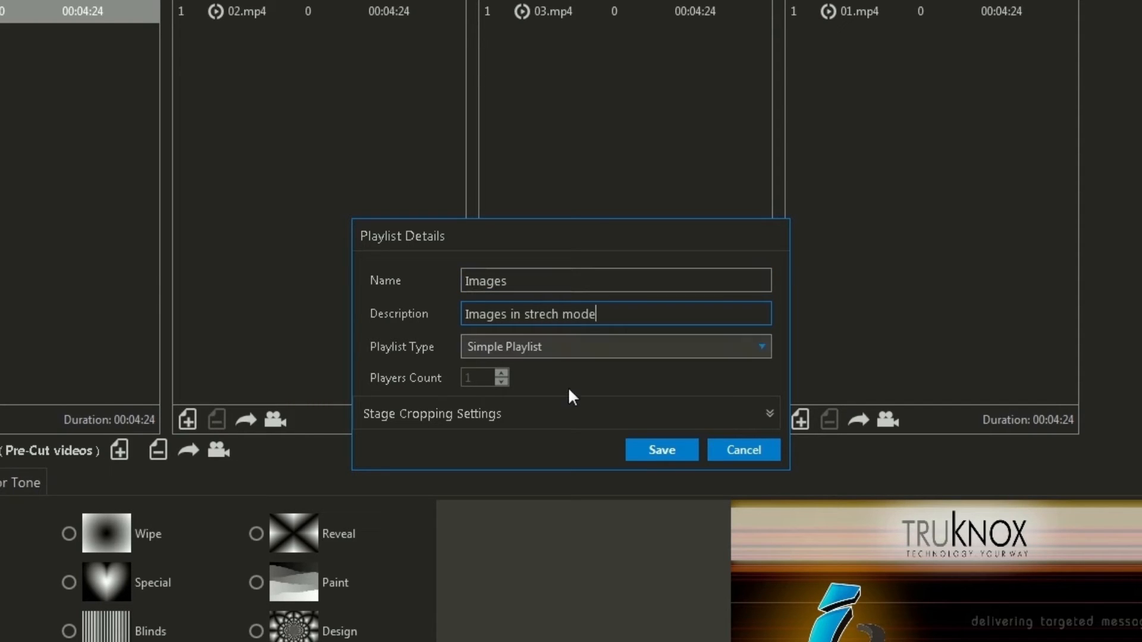
pyautogui.click(770, 414)
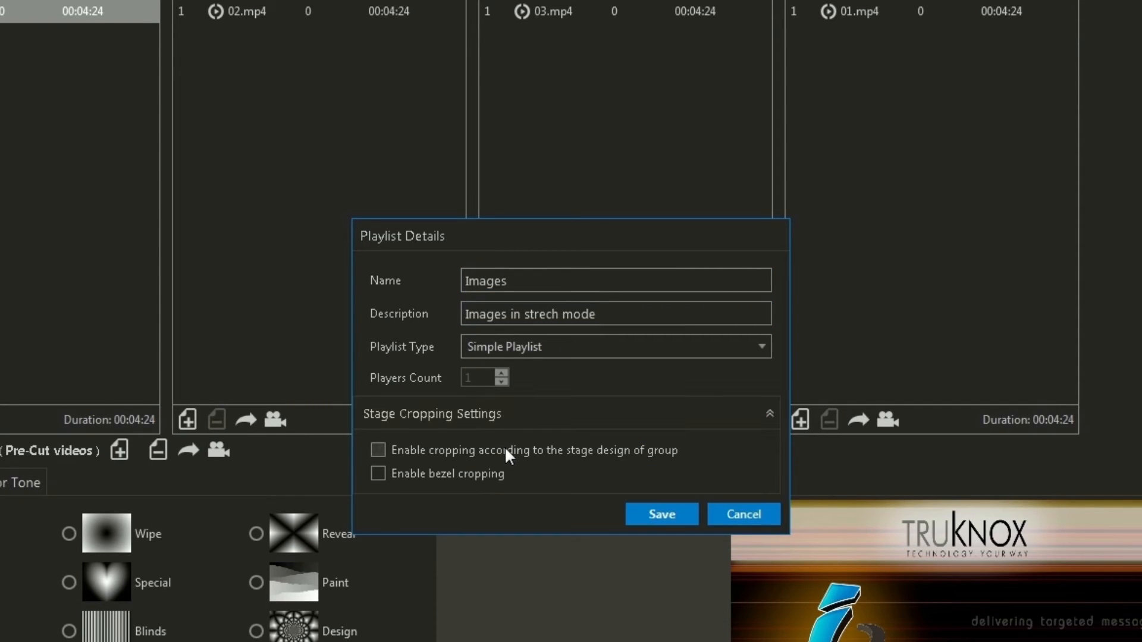
pyautogui.click(744, 514)
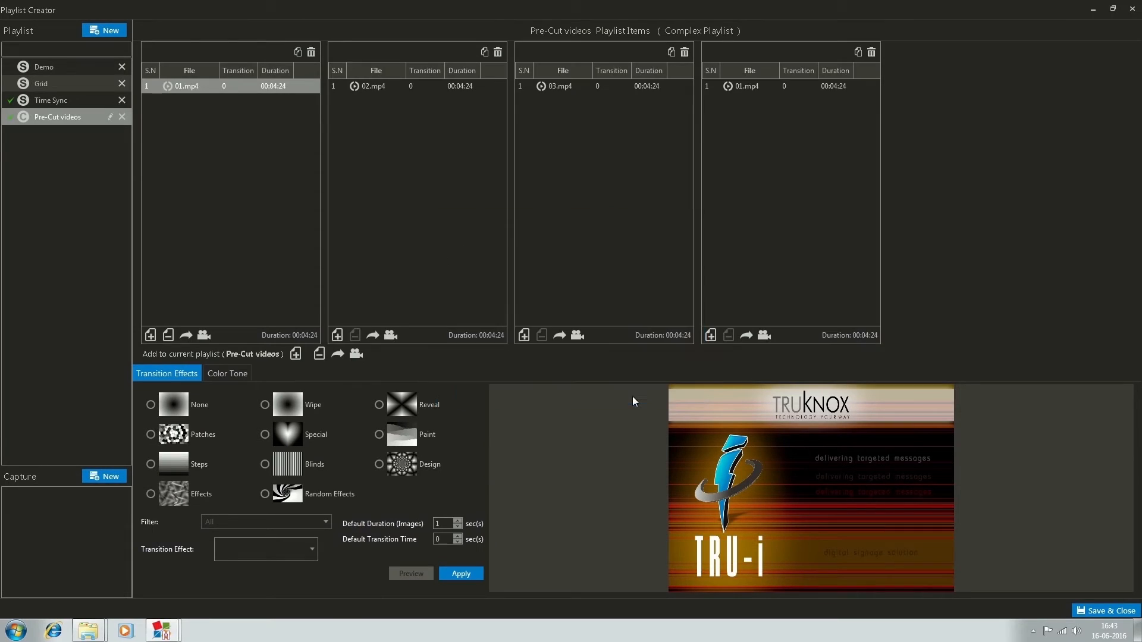
pyautogui.click(102, 30)
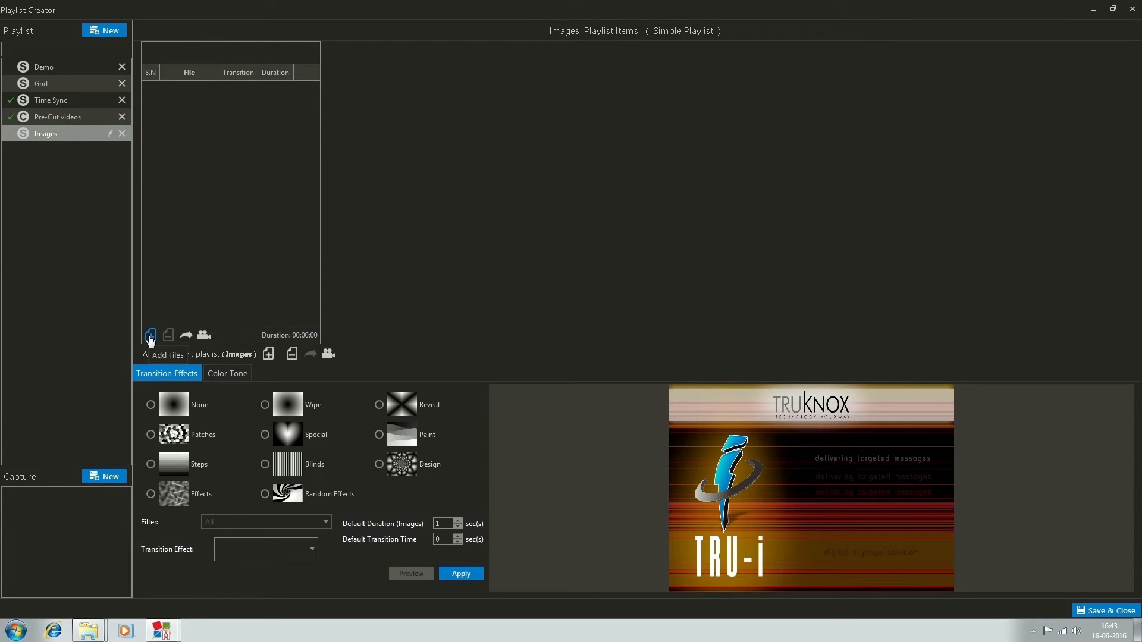
# Add the seven pictures from Pictures > images to the Images playlist, five seconds each
pyautogui.click(150, 335)
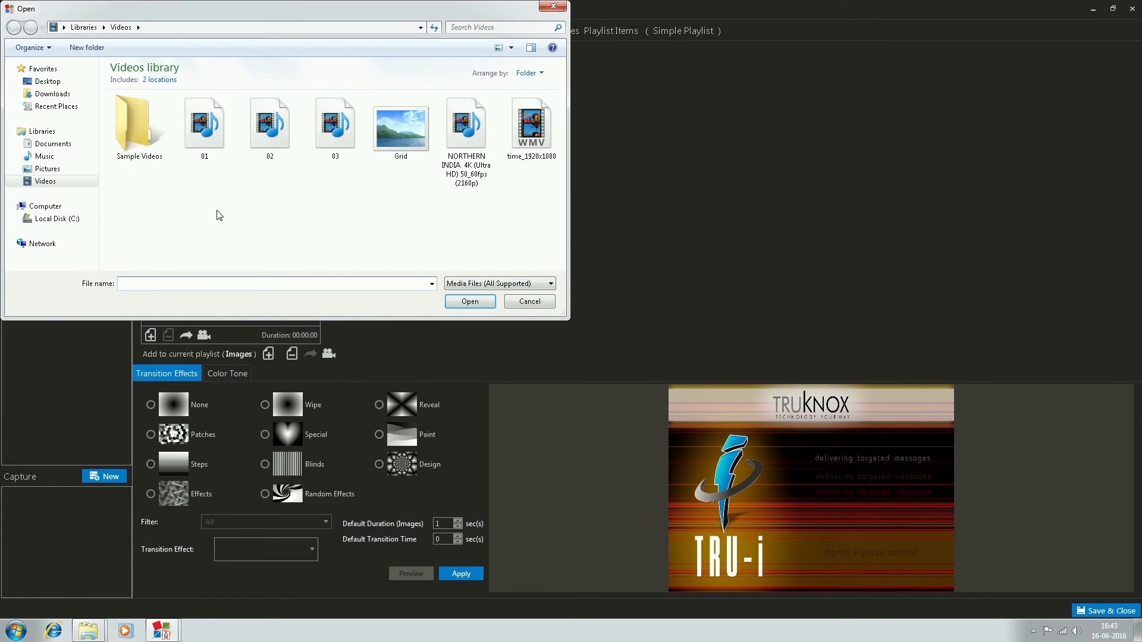
pyautogui.click(46, 168)
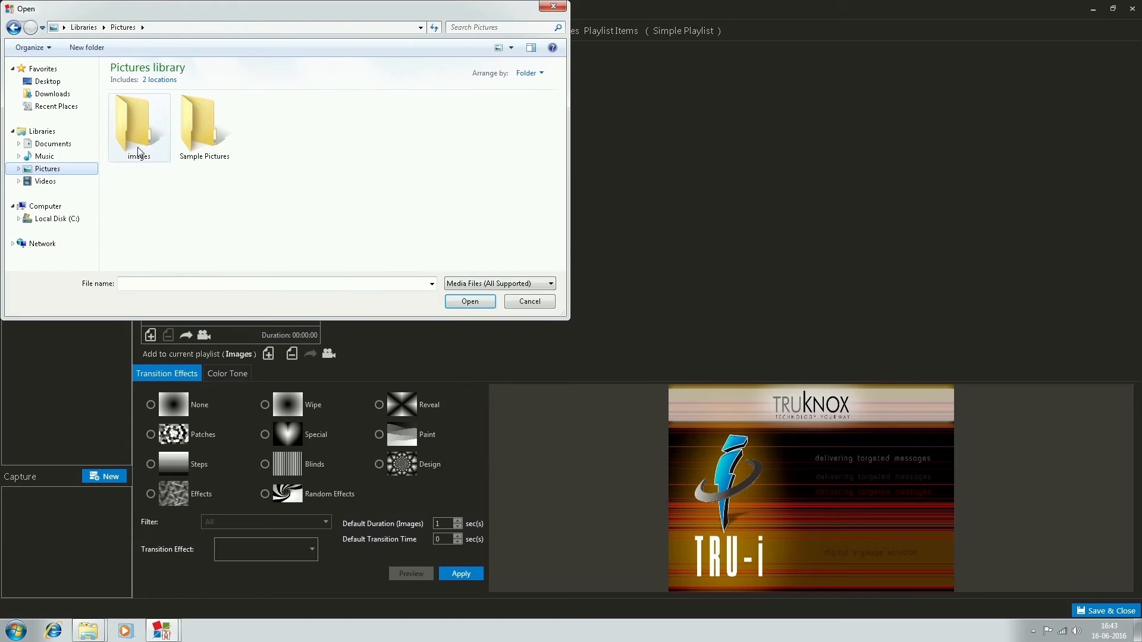
pyautogui.doubleClick(141, 123)
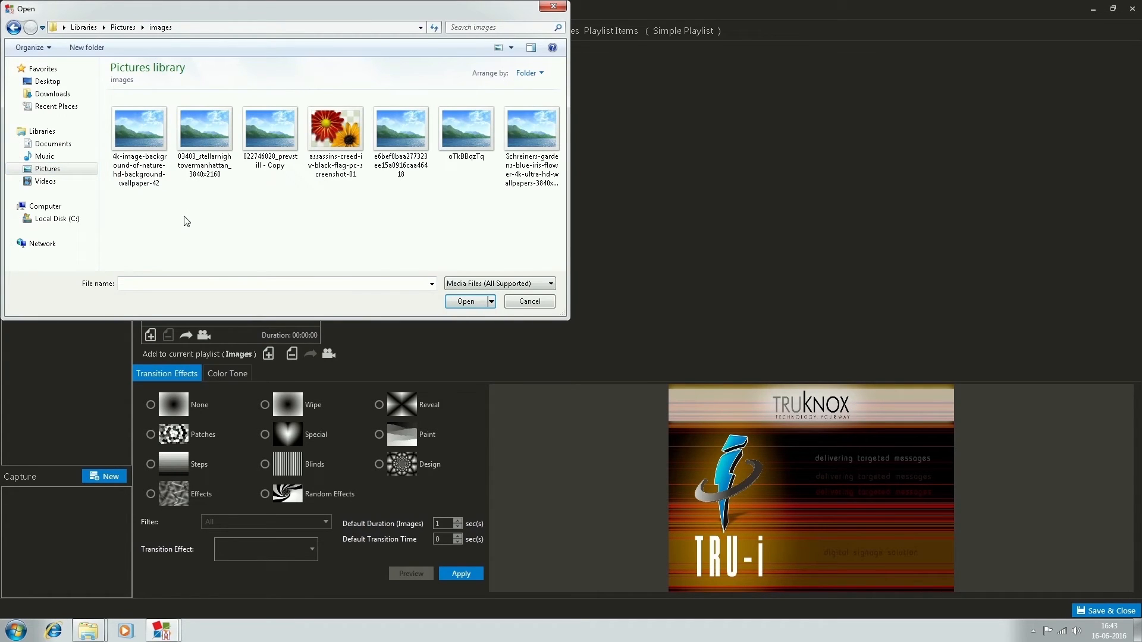
pyautogui.click(528, 301)
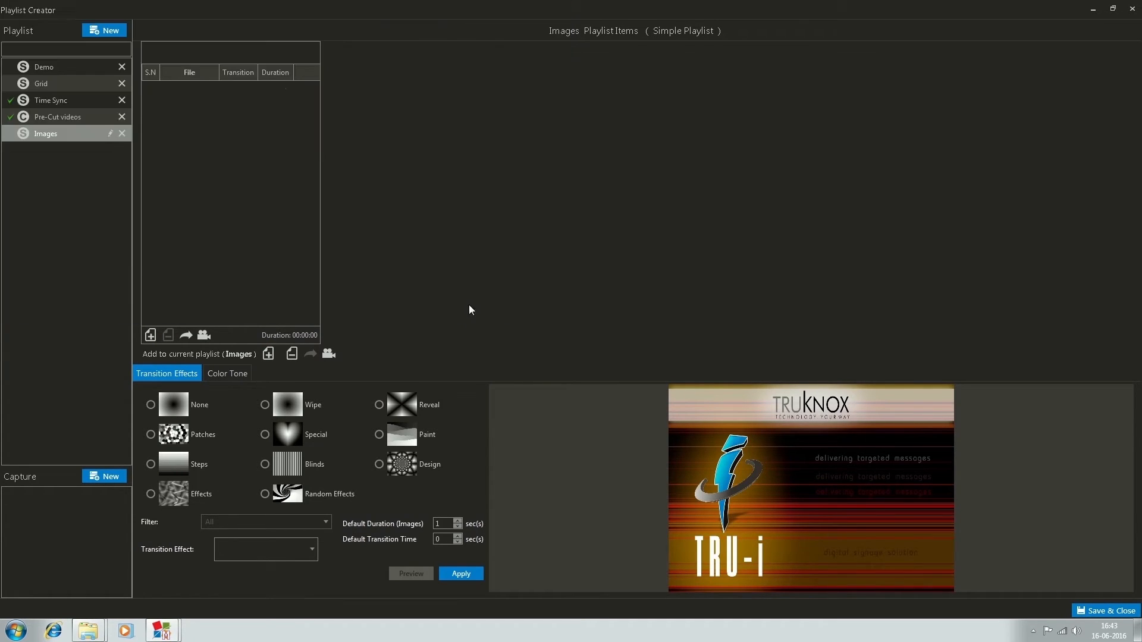
pyautogui.click(268, 355)
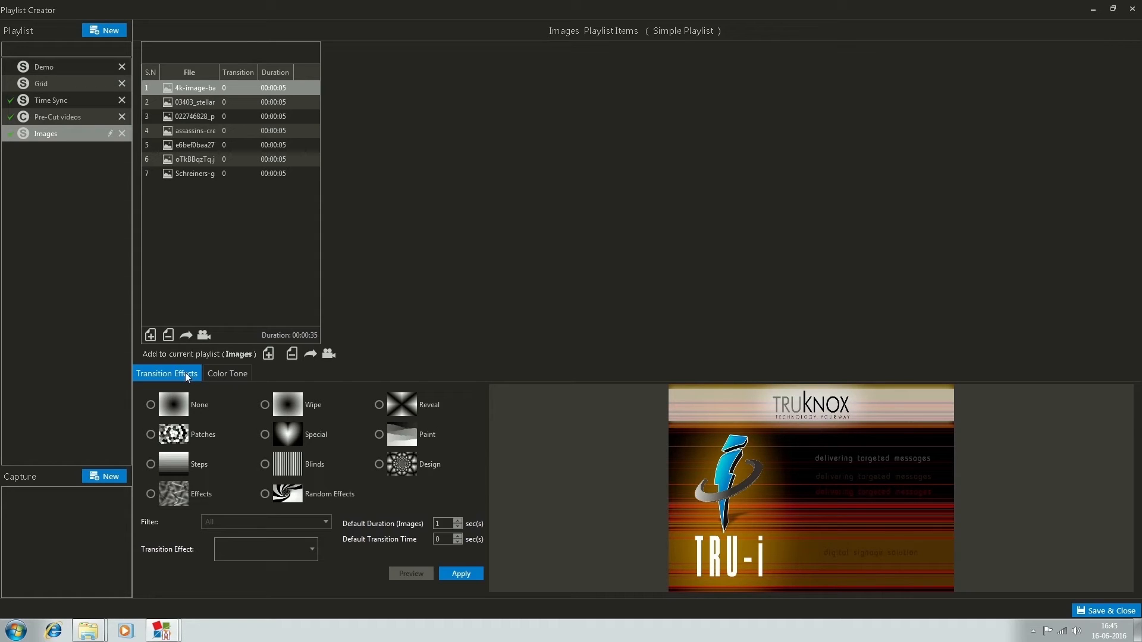
# Apply a fade-out effect with 5-second display and 2-second transition to all images, then save and close
pyautogui.click(152, 494)
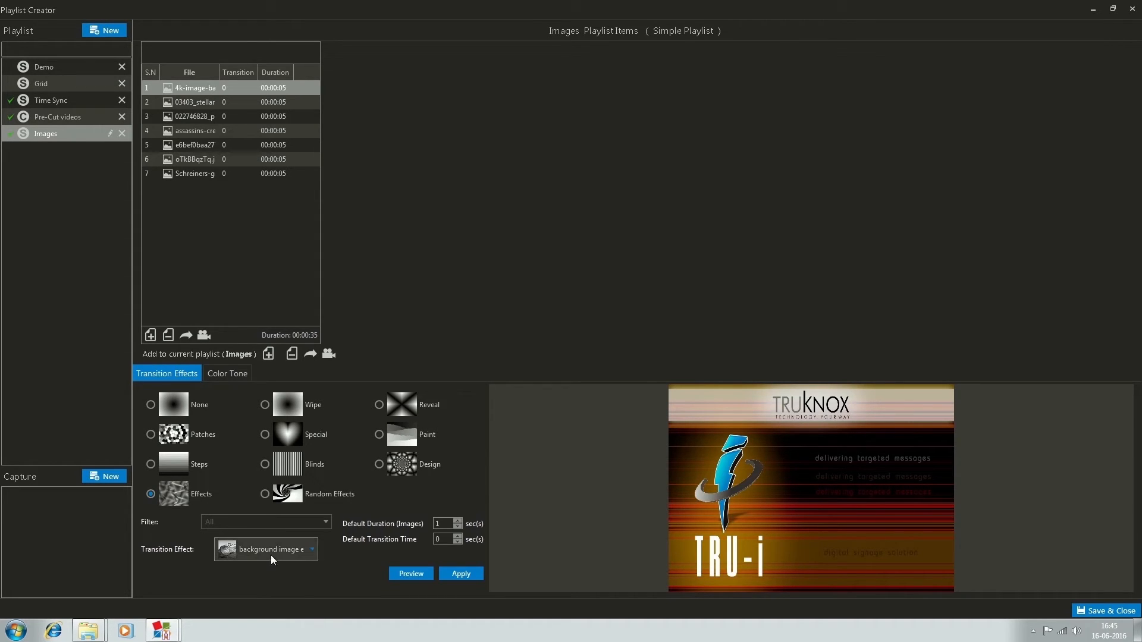
pyautogui.click(310, 550)
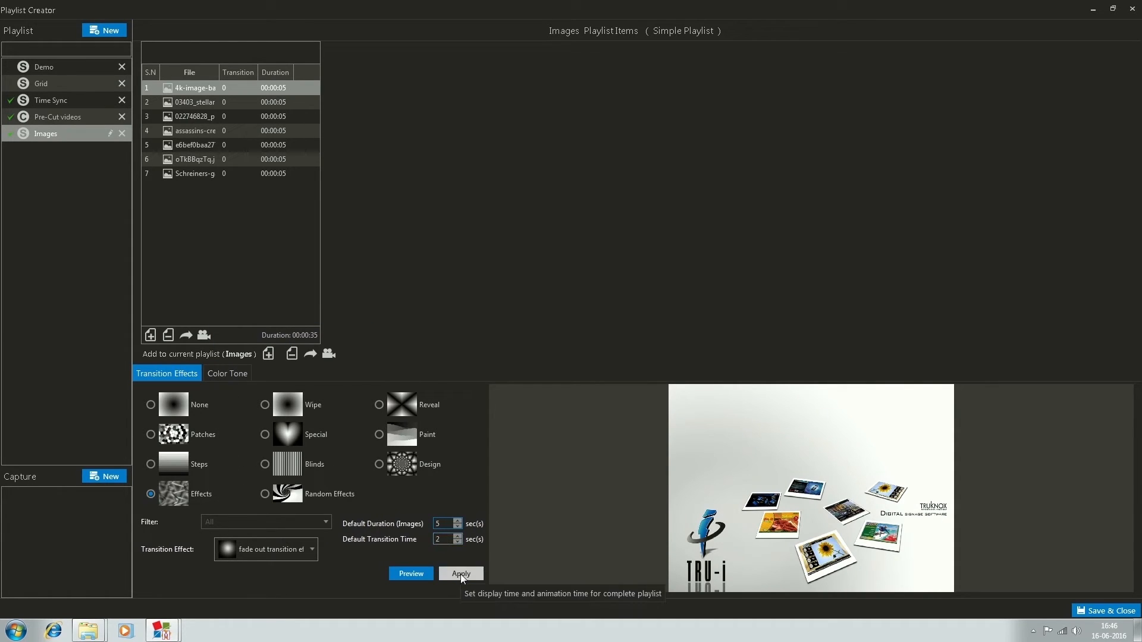
pyautogui.click(460, 574)
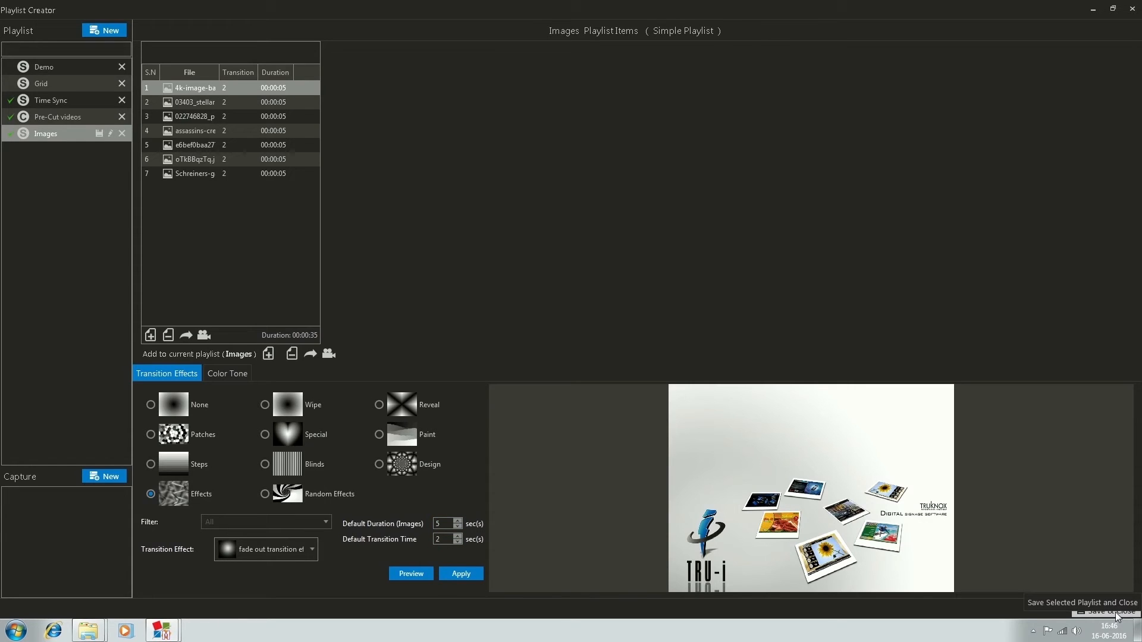
pyautogui.click(1101, 610)
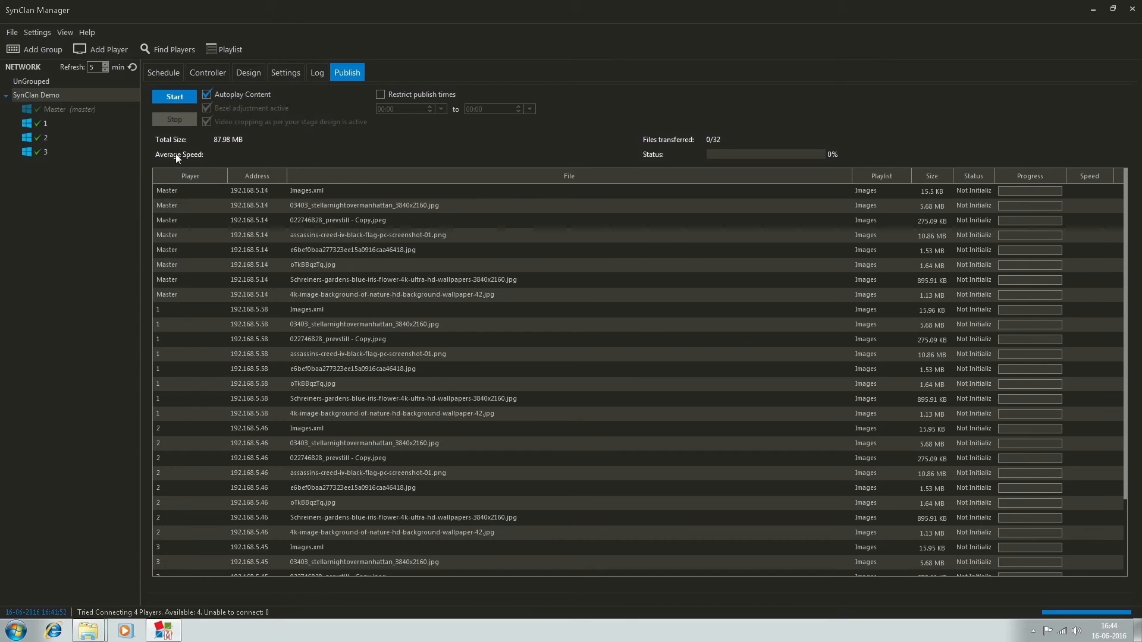
# Start publishing the Images playlist's 32 files (87.98 MB) to all players
pyautogui.click(173, 97)
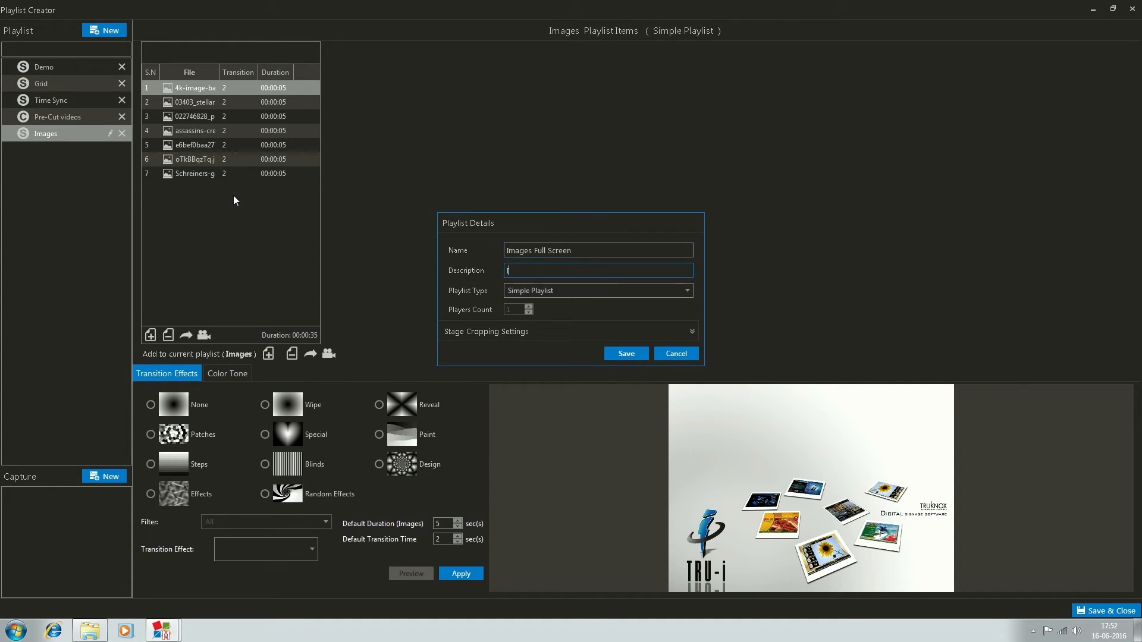
# Describe Images Full Screen as images played per screen, save it and fill it with the Pictures images
pyautogui.write('Images will be played per screen')
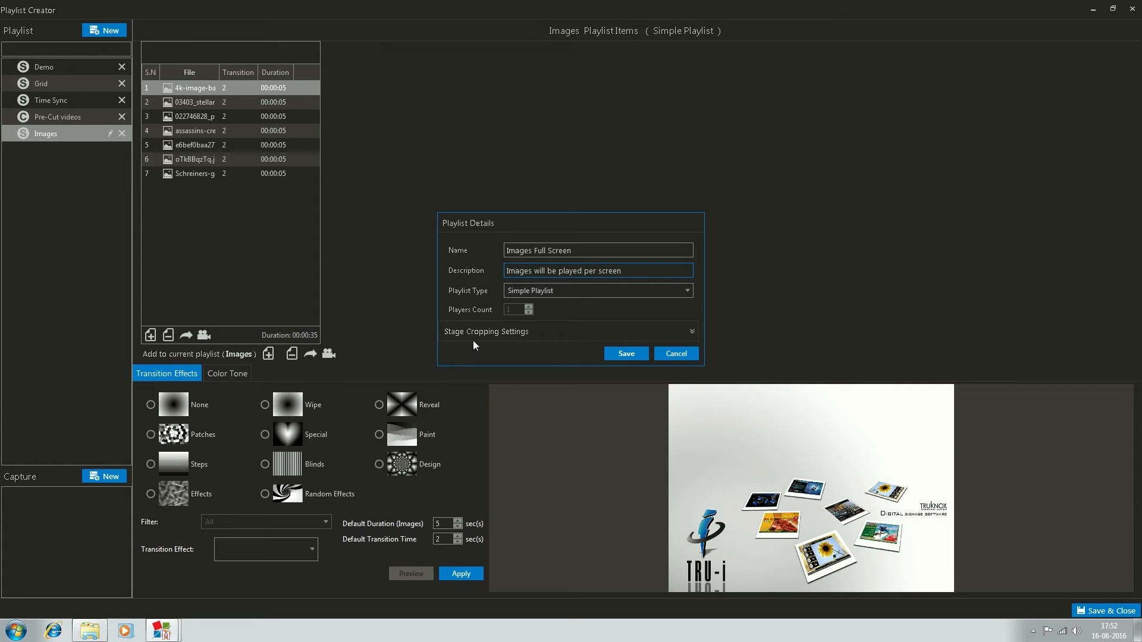
pyautogui.click(690, 331)
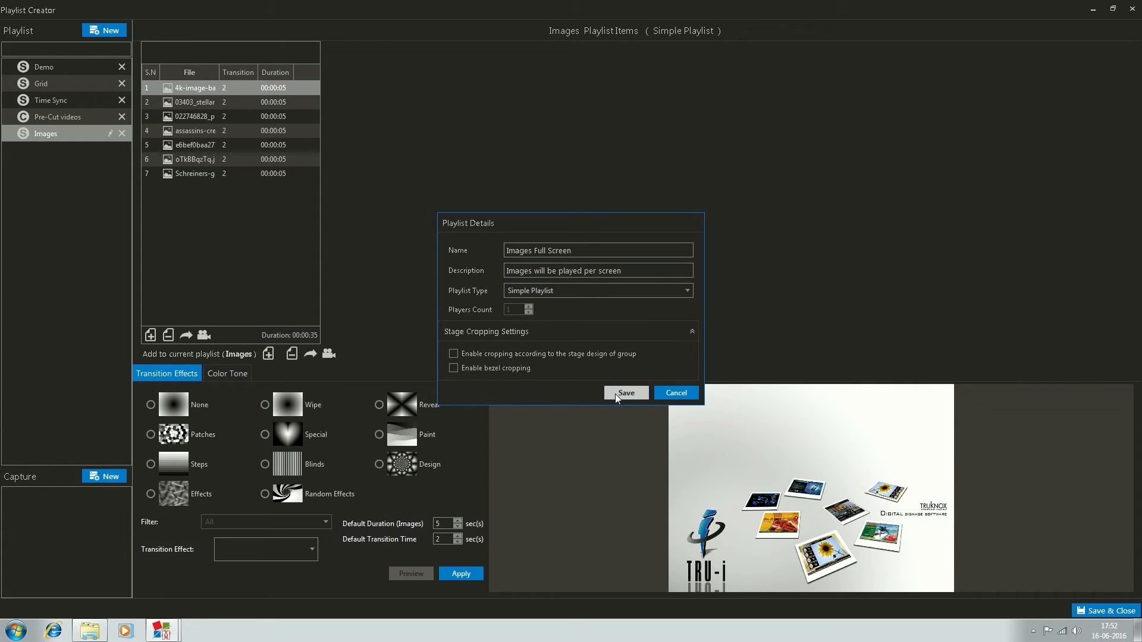
pyautogui.click(624, 393)
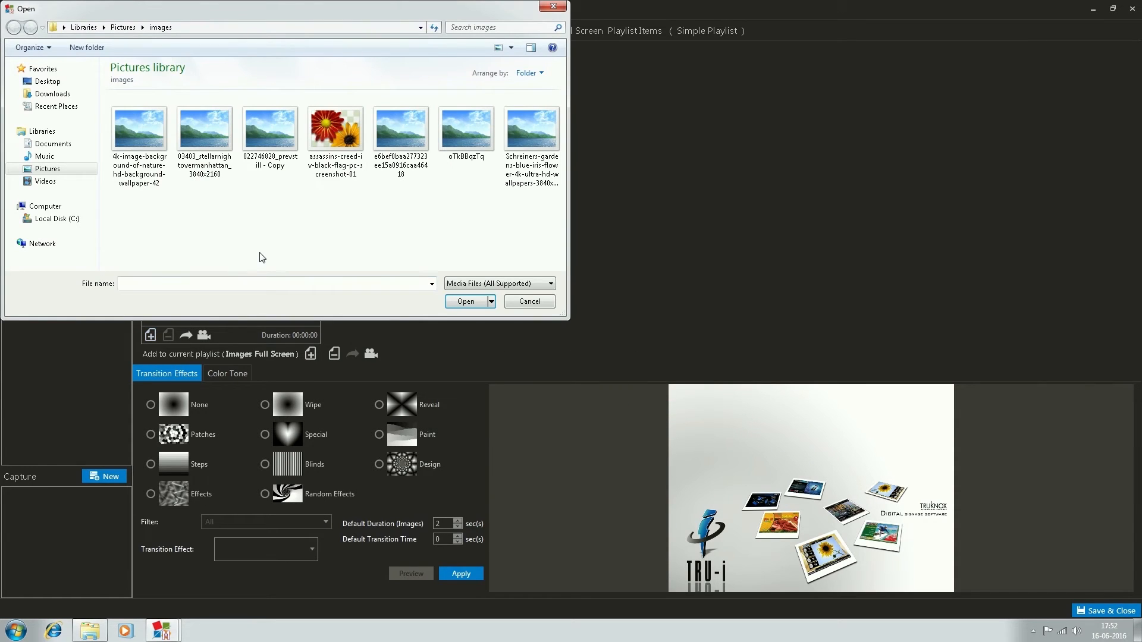
pyautogui.click(528, 301)
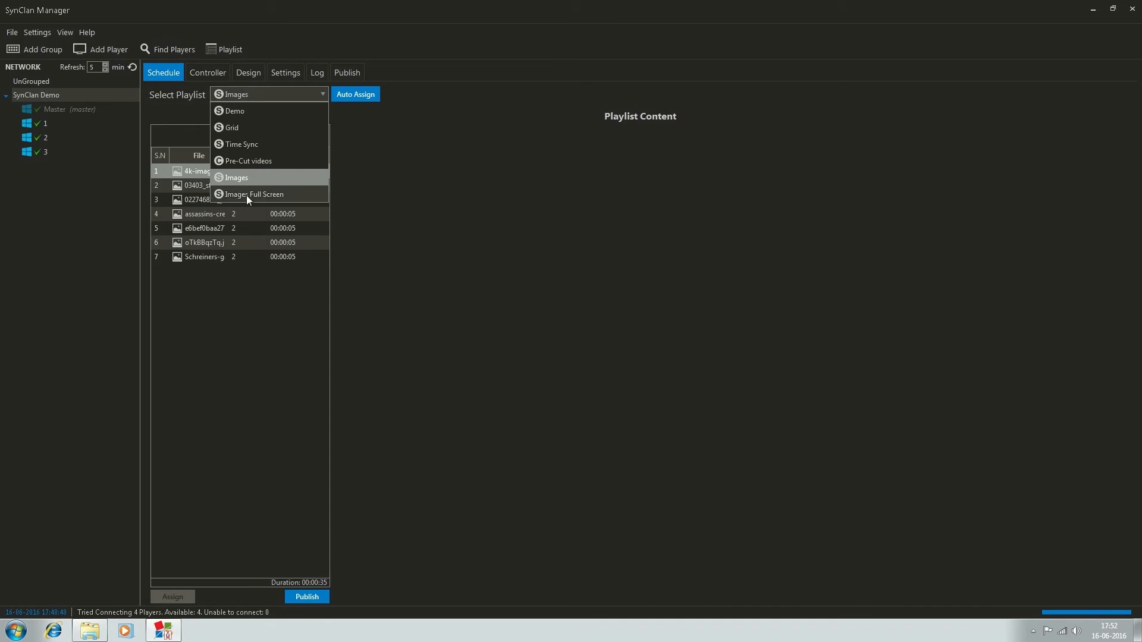
# Schedule Images Full Screen and publish its 32 files to the master and all three players
pyautogui.click(253, 193)
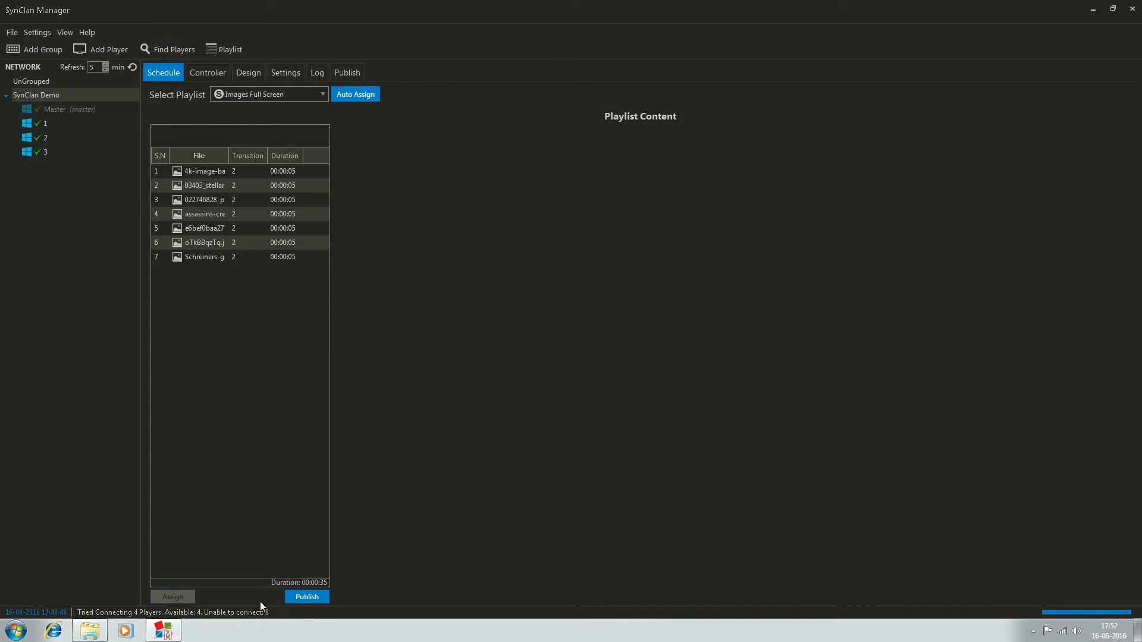
pyautogui.click(346, 73)
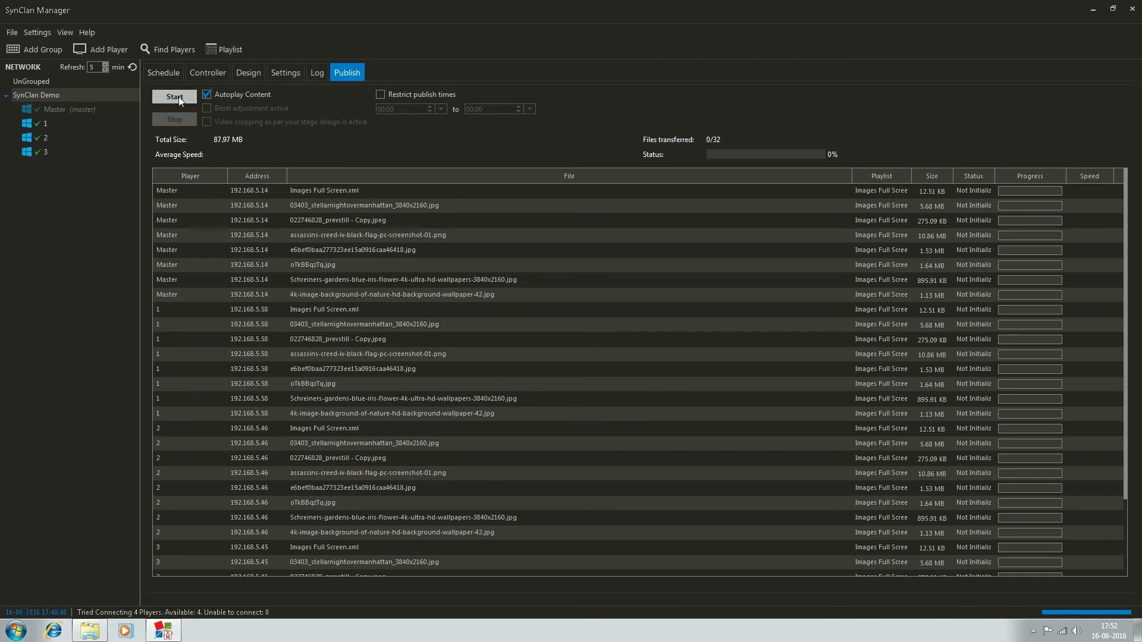
pyautogui.click(174, 96)
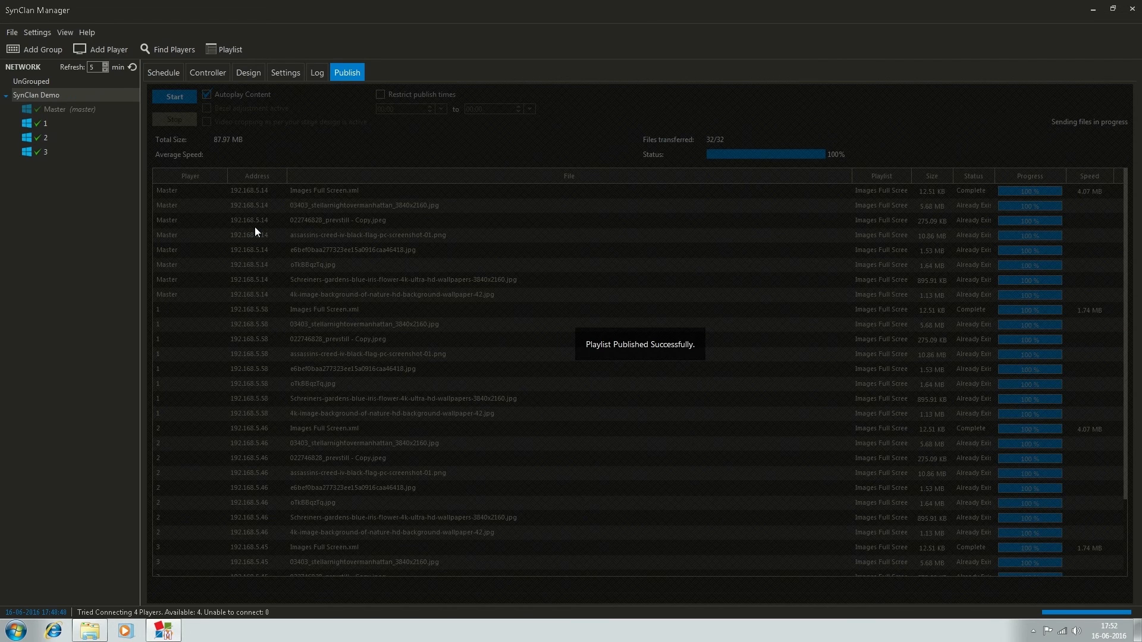